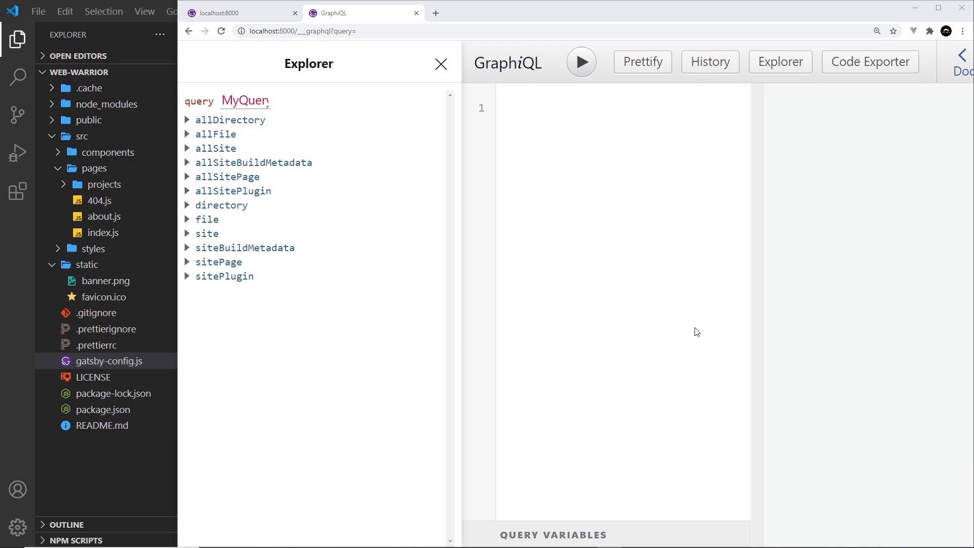
pyautogui.moveTo(754, 314)
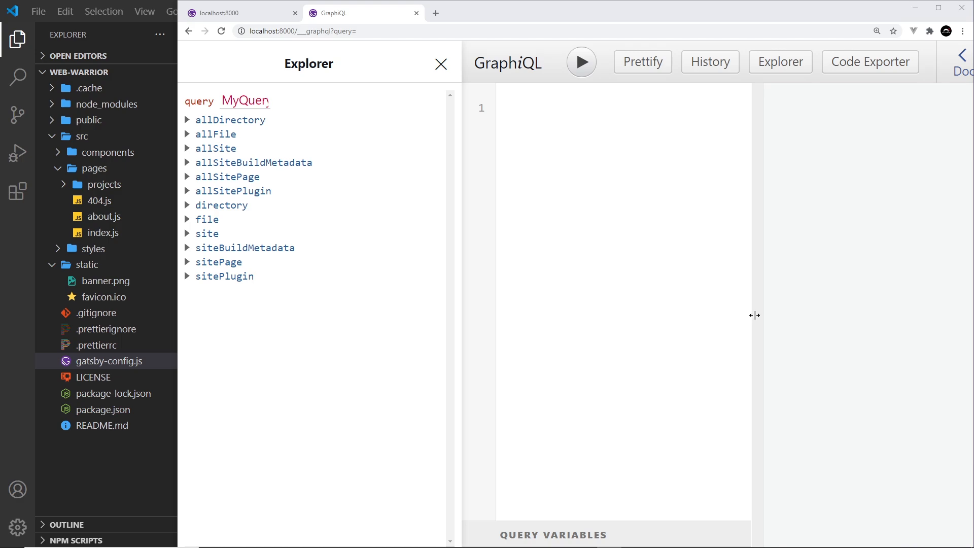
pyautogui.moveTo(200, 273)
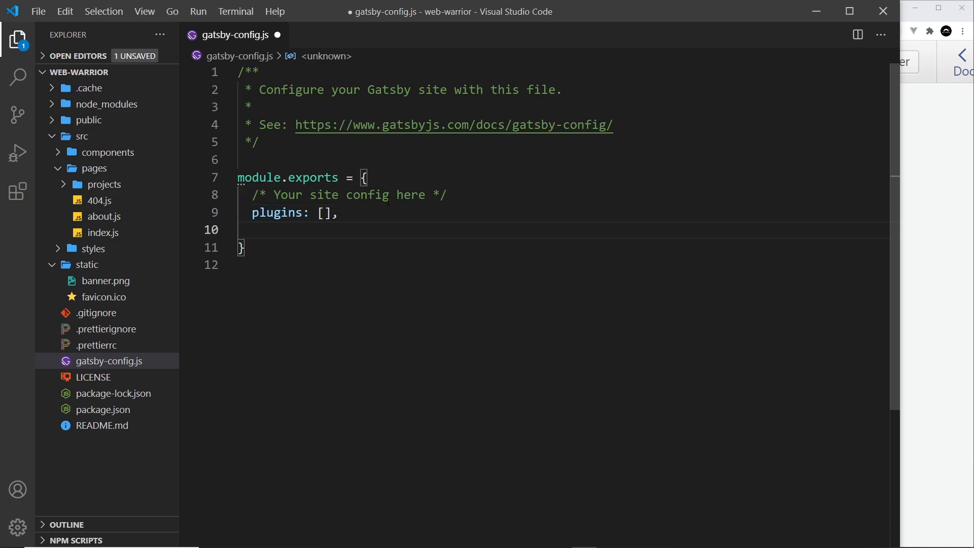
# Add a siteMetadata object after plugins with title 'Web Warrior'
pyautogui.write('site')
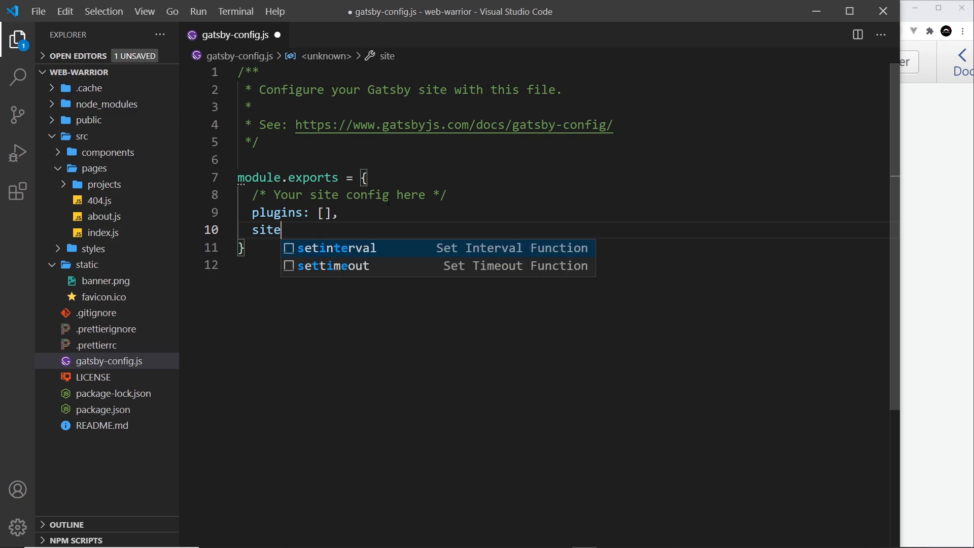
pyautogui.write('Metad')
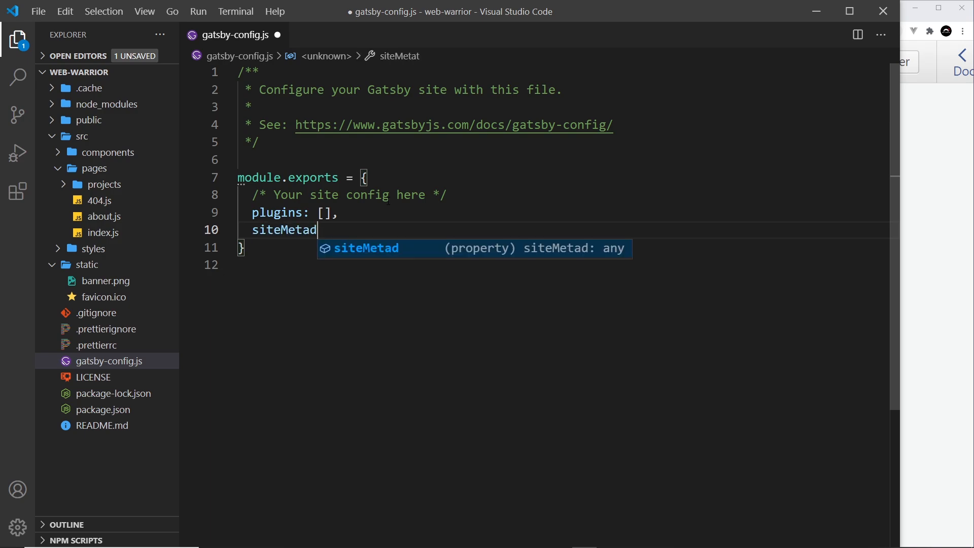
pyautogui.write('ata')
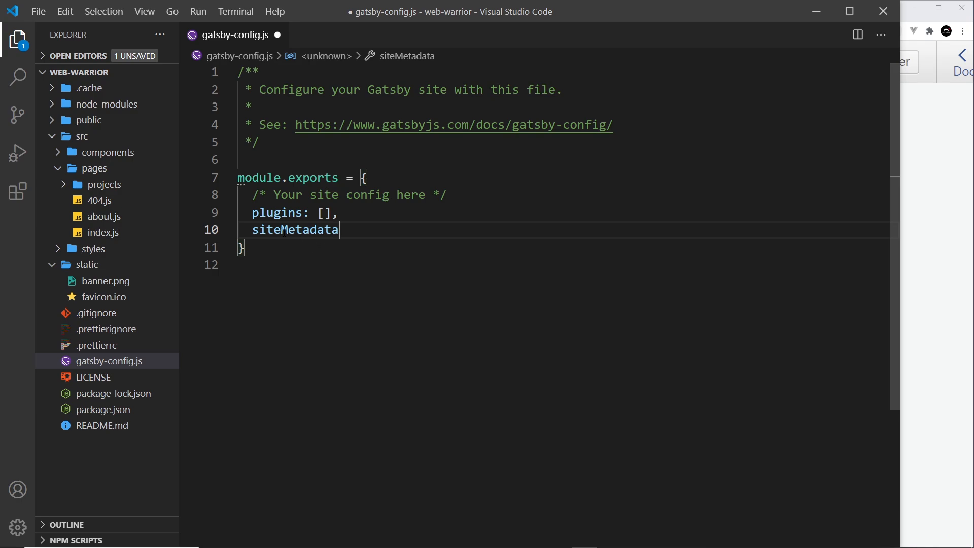
pyautogui.doubleClick(294, 229)
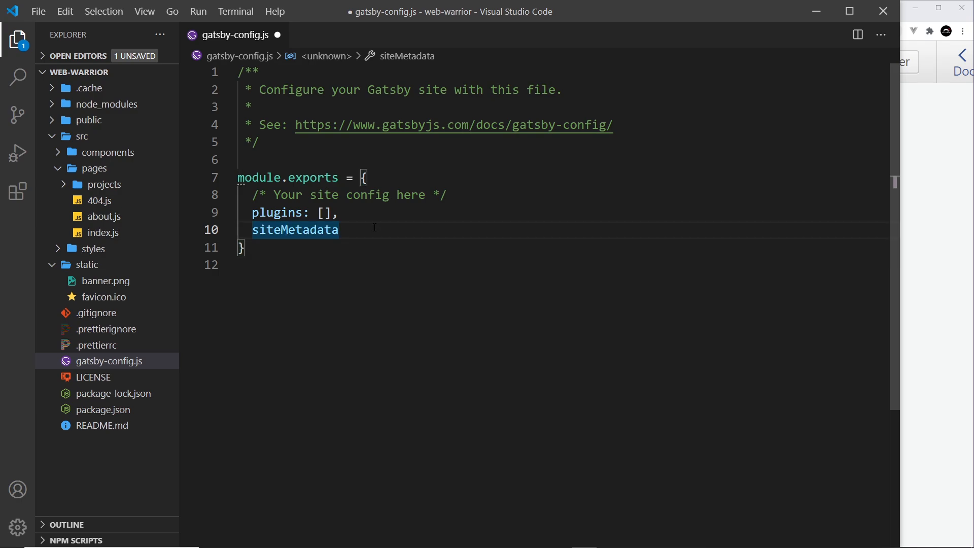
pyautogui.write(': {}')
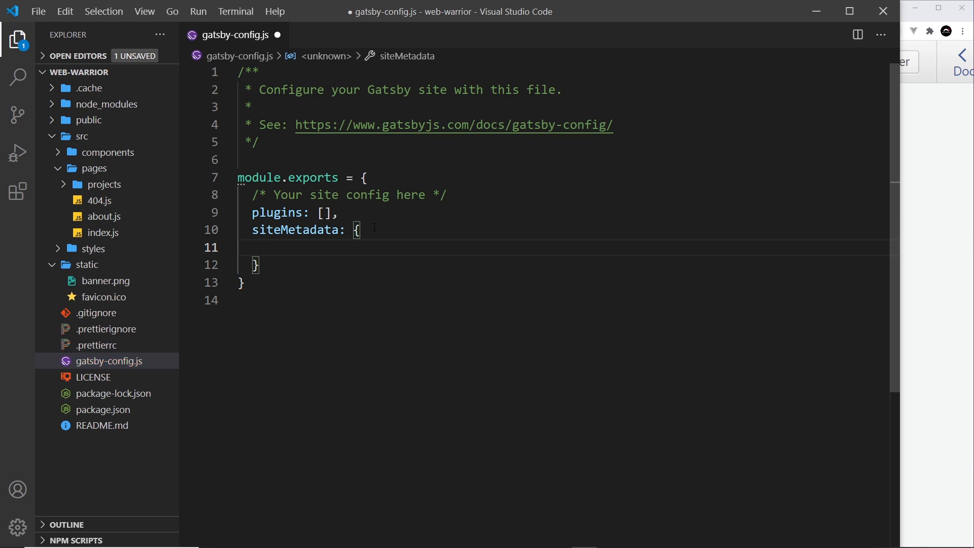
pyautogui.write('title:')
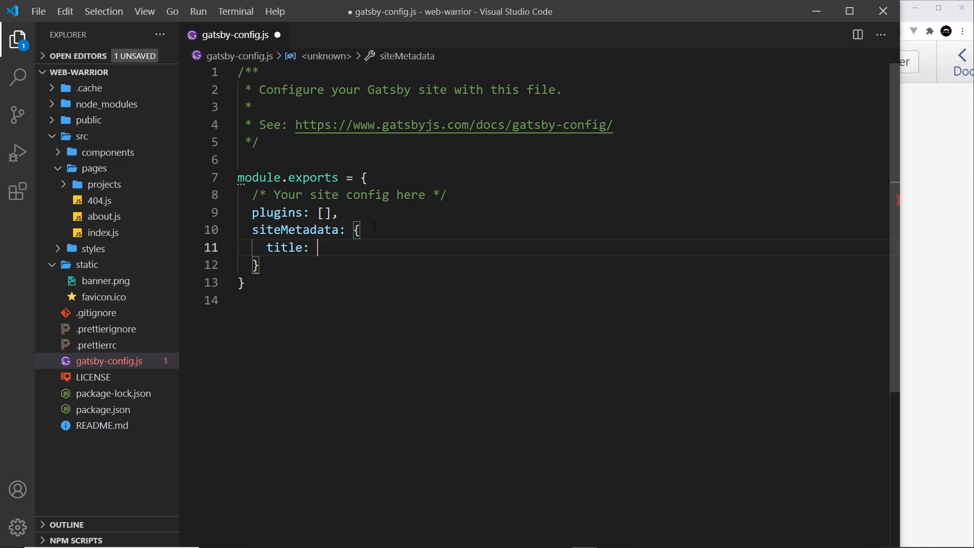
pyautogui.write("'Web War'")
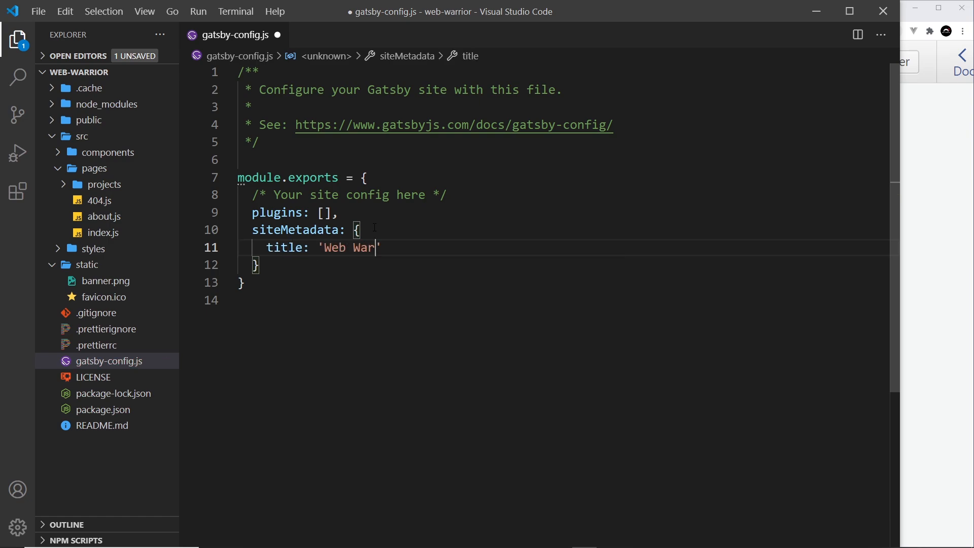
pyautogui.write("rior',")
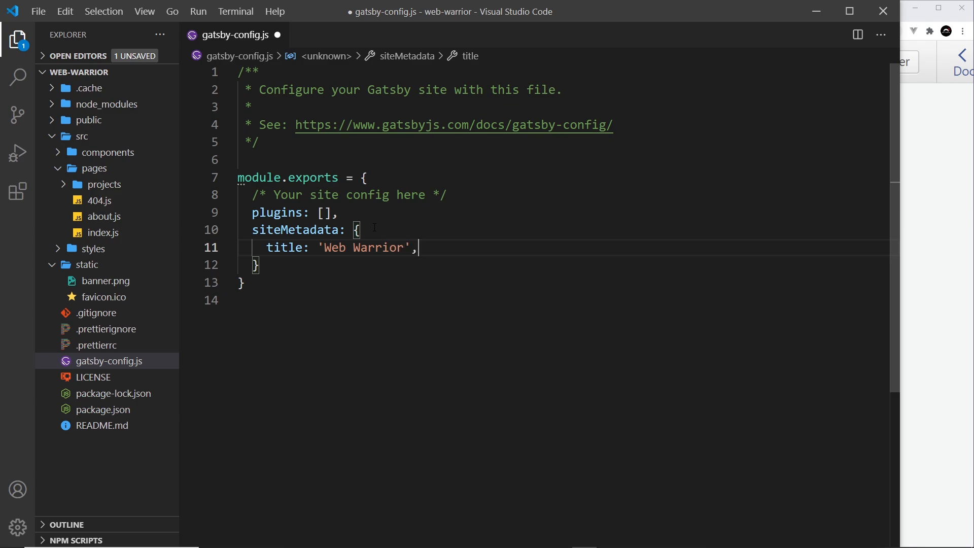
# Add the description 'web dev portfolio' to siteMetadata
pyautogui.write('descrip')
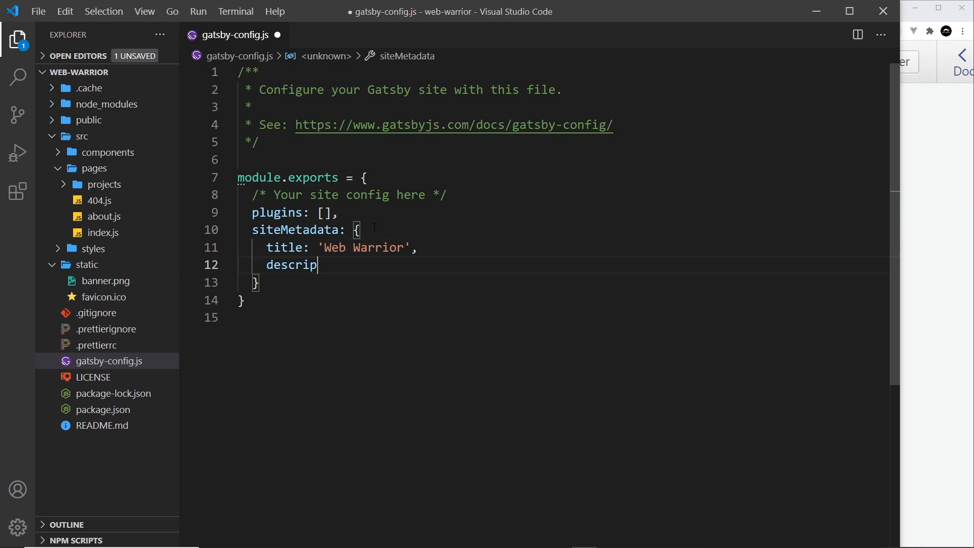
pyautogui.write("tion: ''")
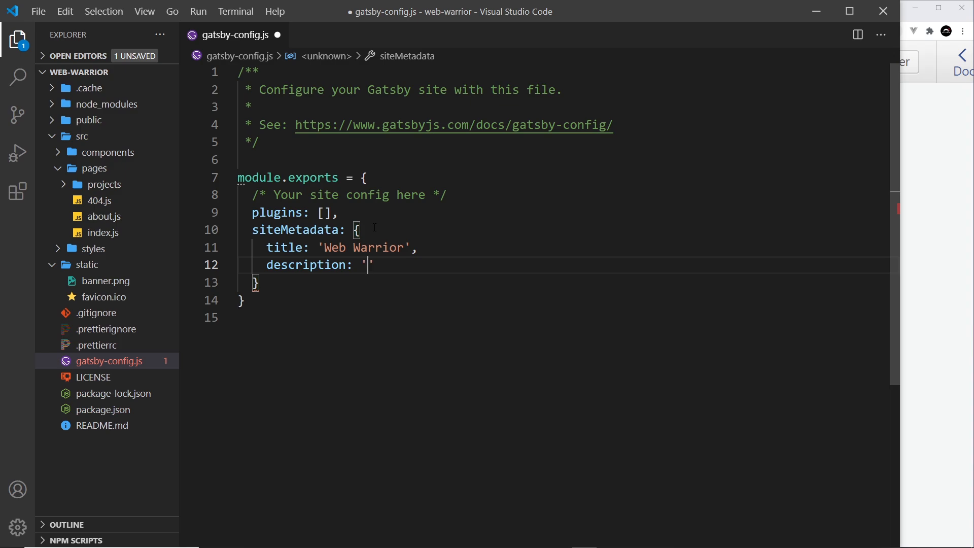
pyautogui.write('web dev p')
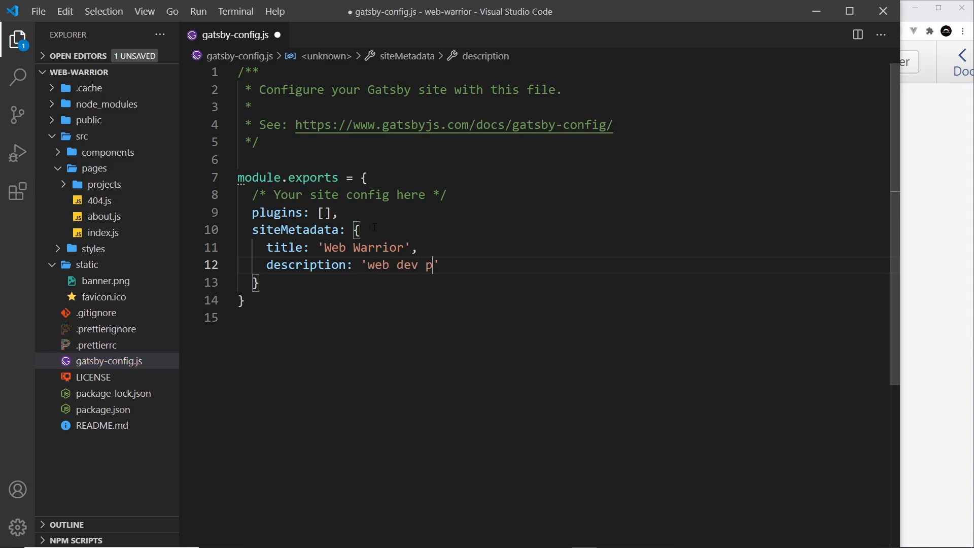
pyautogui.write('ortfolio')
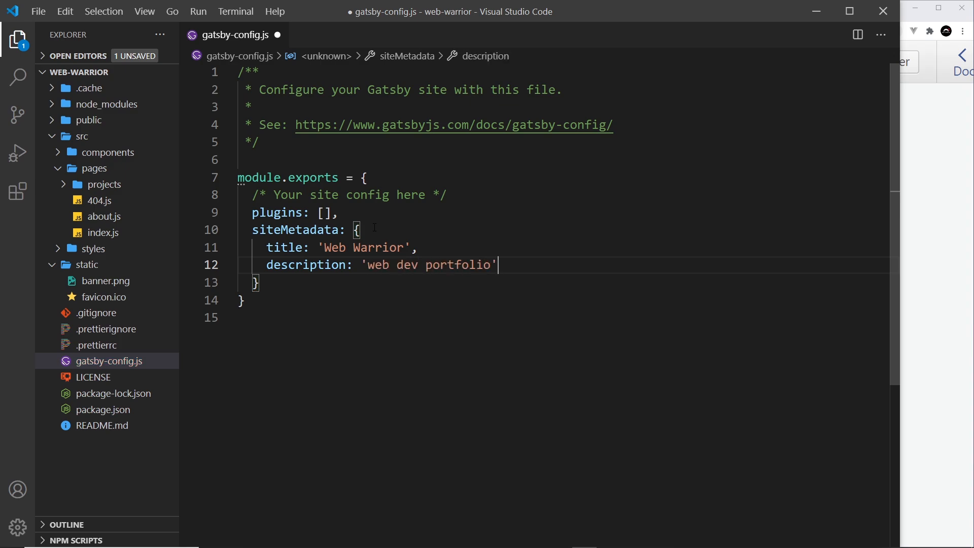
pyautogui.write(',')
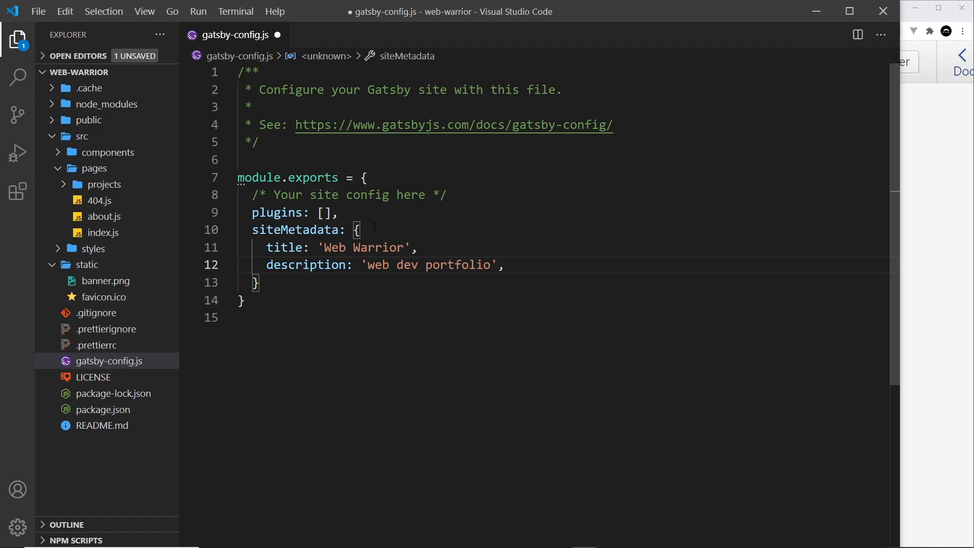
# Add copyright 'This website is copyright 2021 Web Warrior' and save gatsby-config.js
pyautogui.write('copyright')
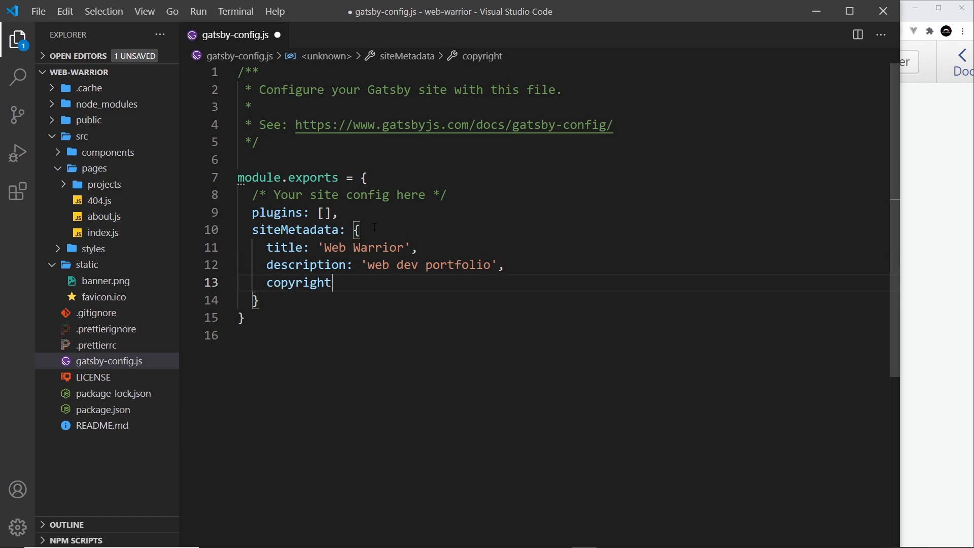
pyautogui.write(": 'This'")
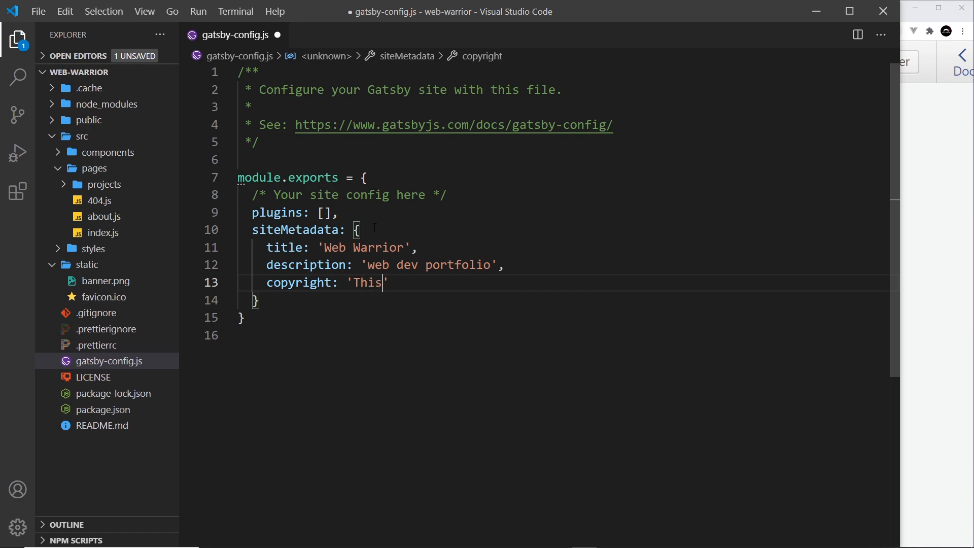
pyautogui.write('website is c')
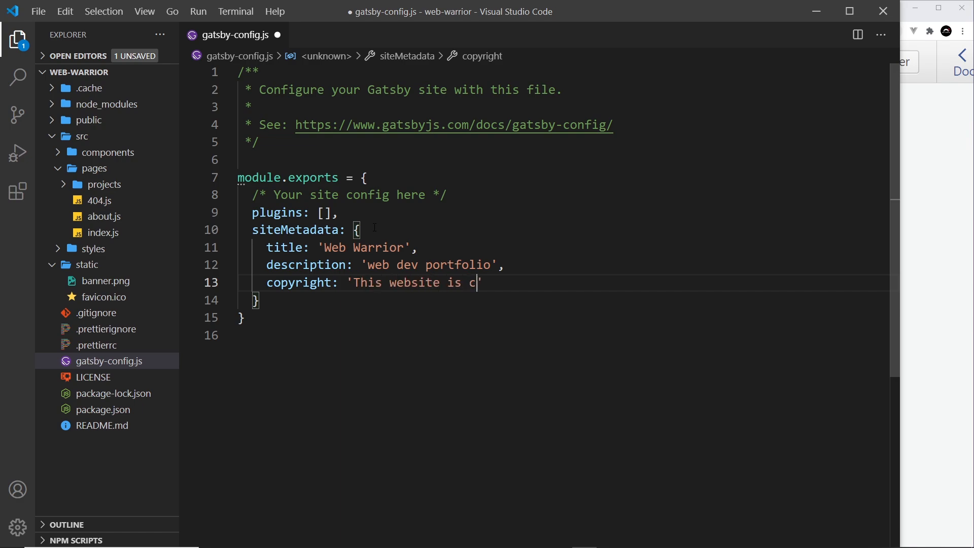
pyautogui.write('opyright 2')
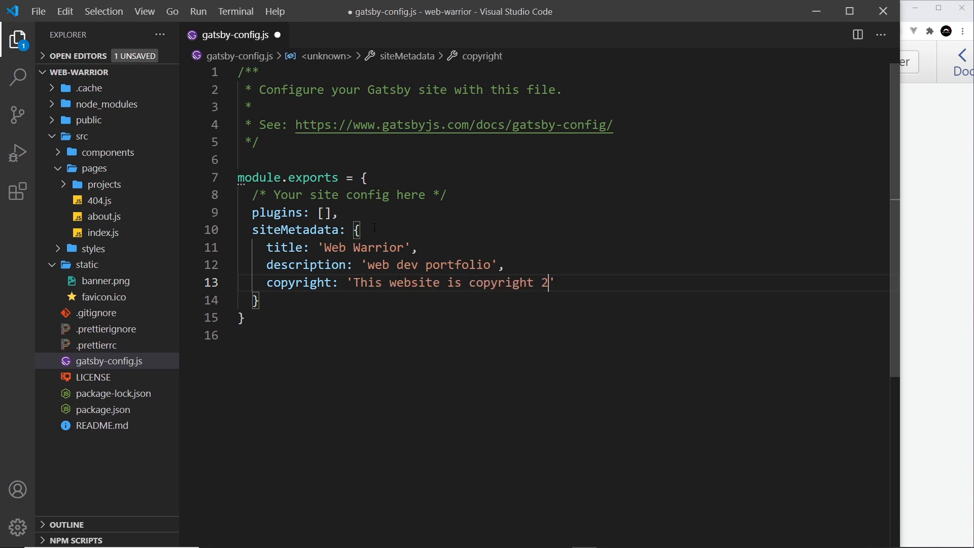
pyautogui.write('021 We')
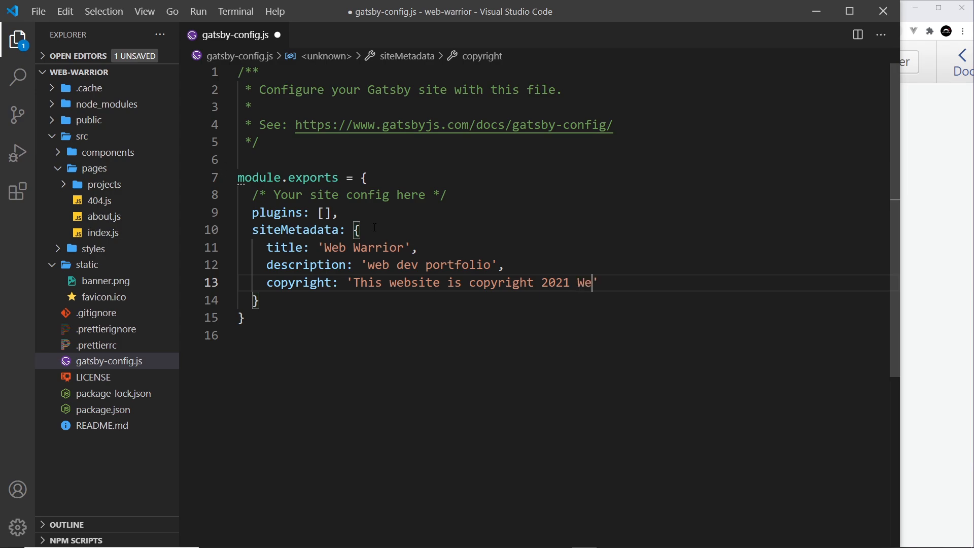
pyautogui.write('b Warrior')
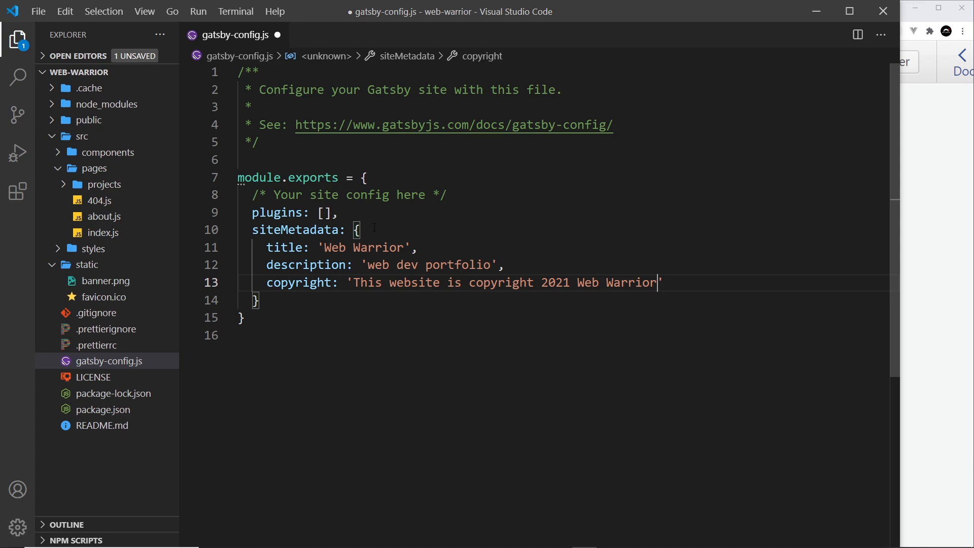
pyautogui.press('ctrl+s')
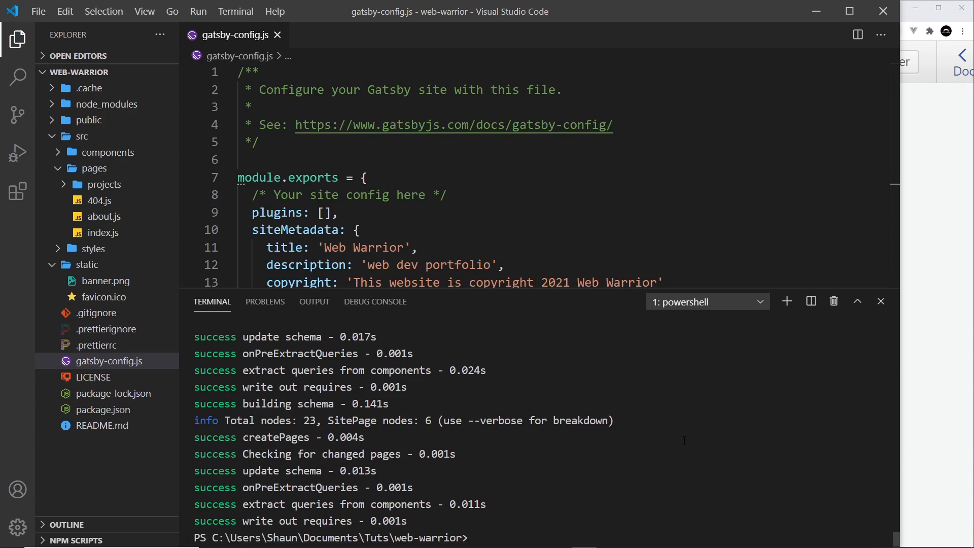
# Run gatsby develop in the terminal to restart the development server
pyautogui.write('gatsby develop')
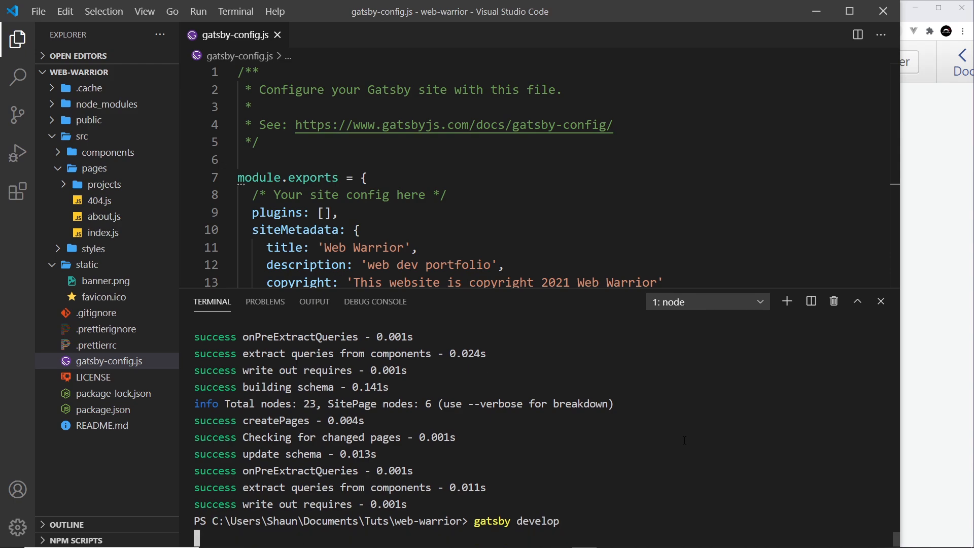
pyautogui.scroll(-3)
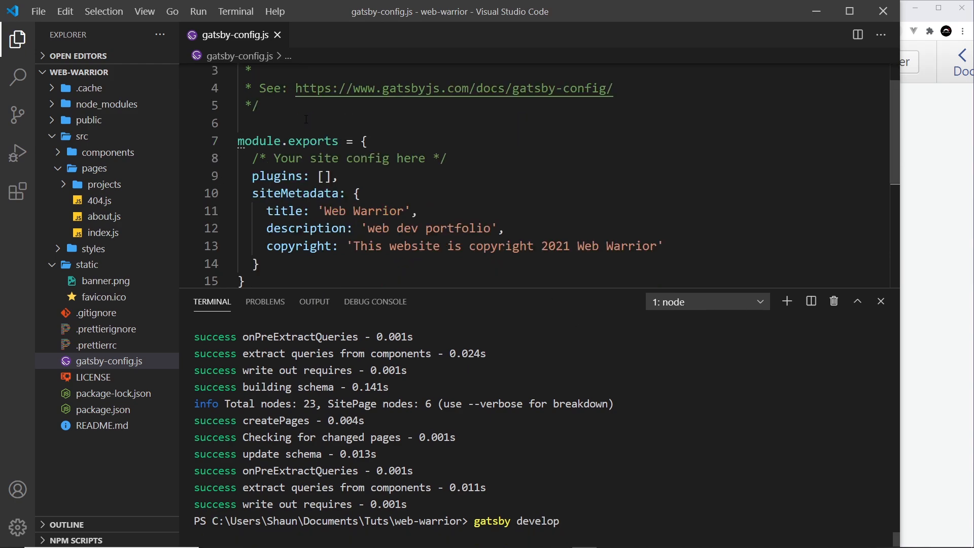
pyautogui.scroll(-3)
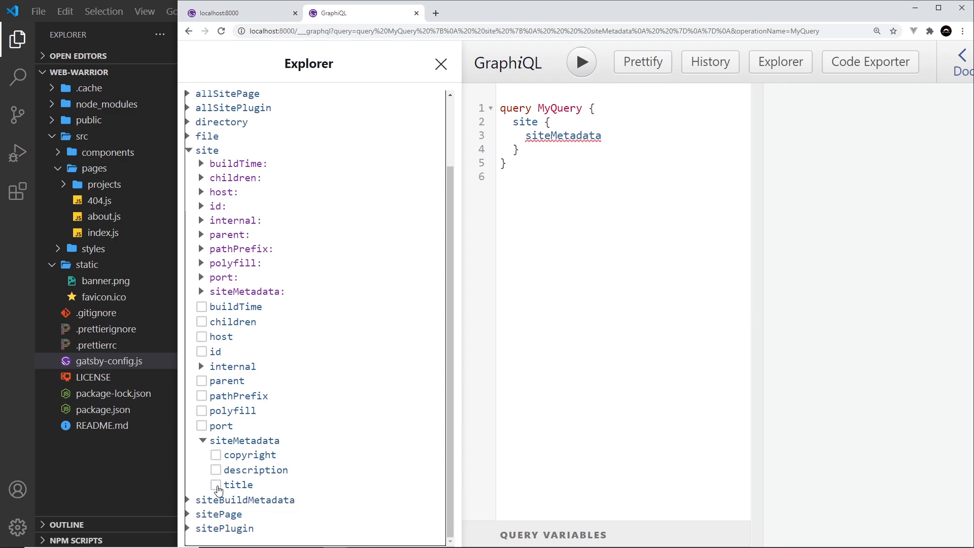
# Tick description and title under siteMetadata and select the whole query text
pyautogui.click(216, 470)
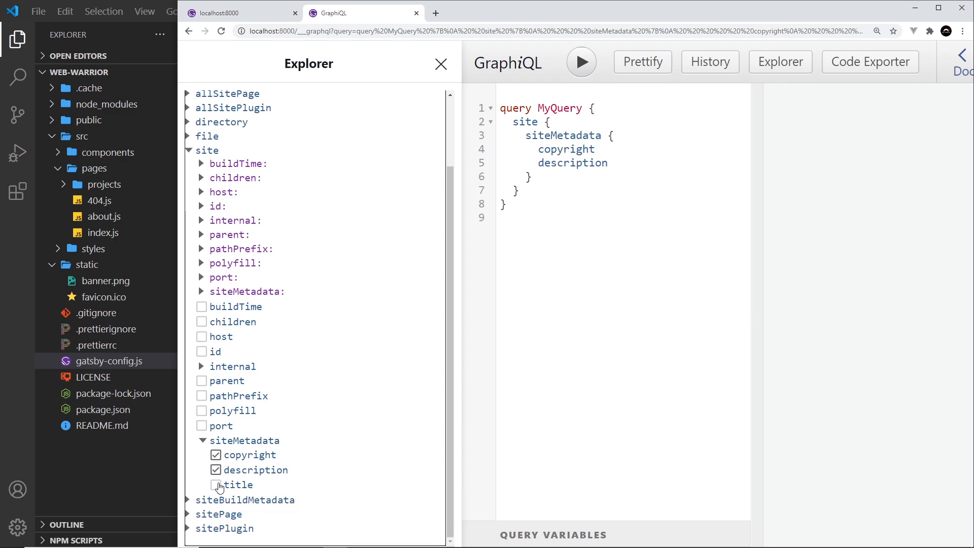
pyautogui.click(216, 485)
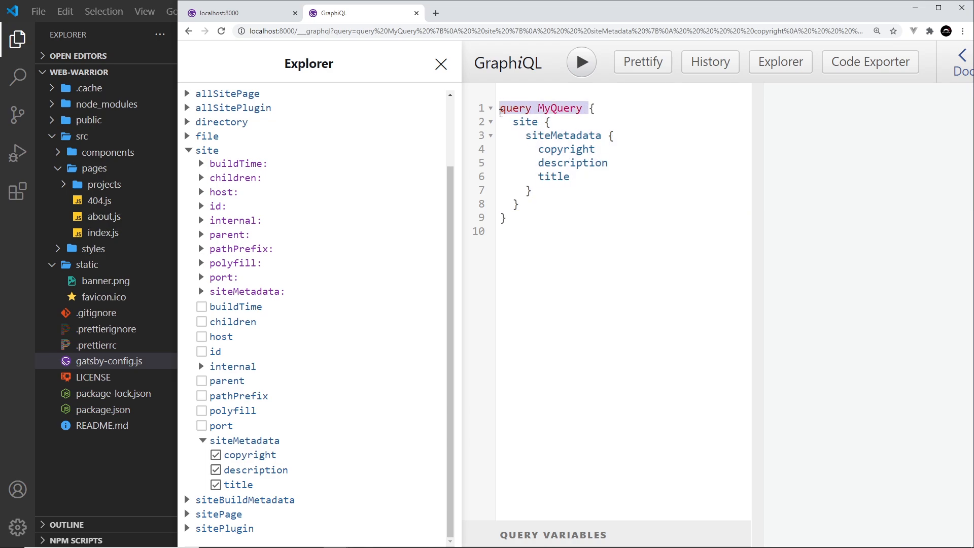
pyautogui.click(541, 108)
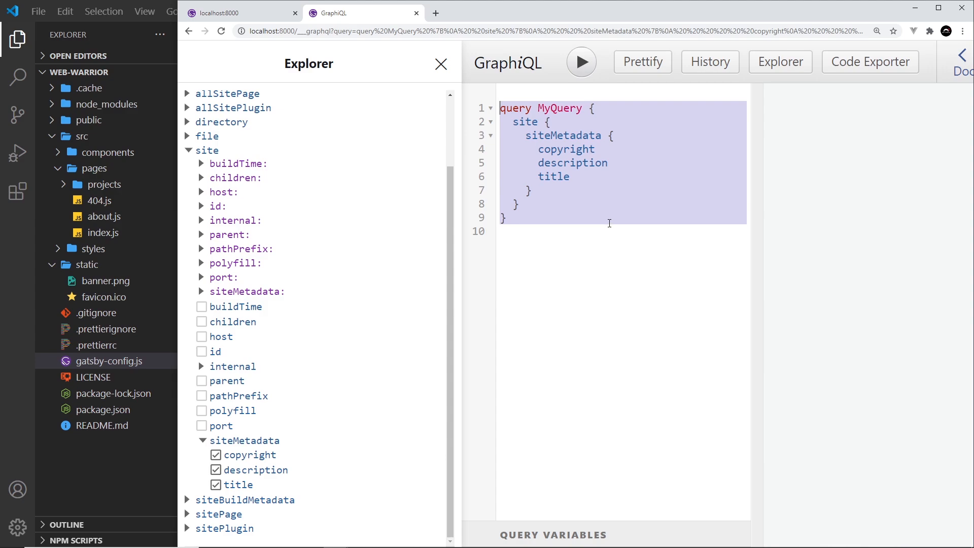
# Execute the site metadata query and highlight the returned values in the results
pyautogui.click(581, 62)
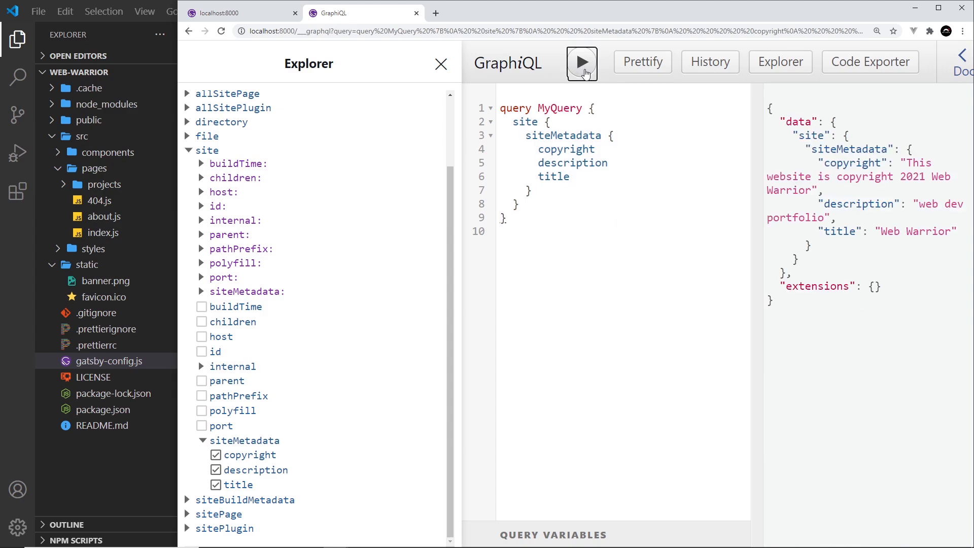
pyautogui.moveTo(749, 186); pyautogui.dragTo(646, 187)
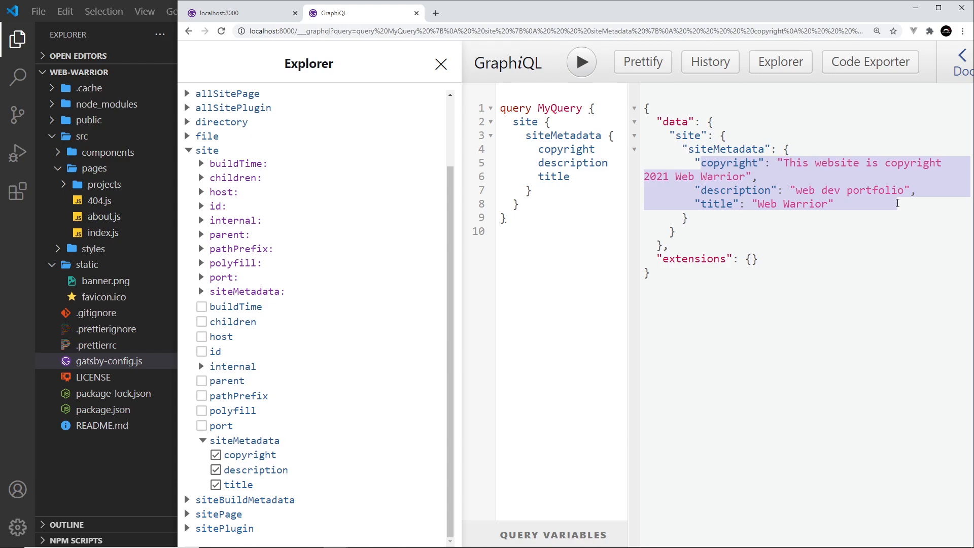
pyautogui.moveTo(634, 194)
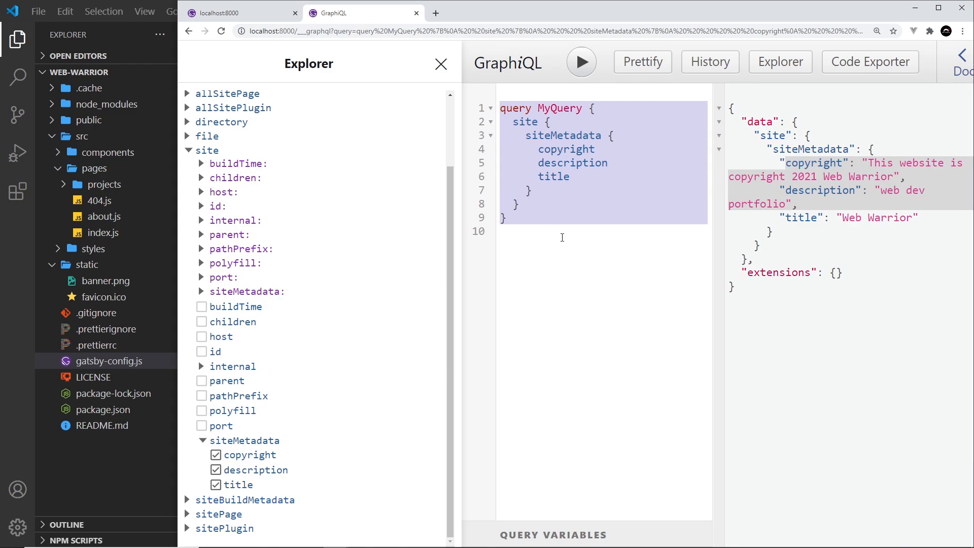
pyautogui.moveTo(564, 242)
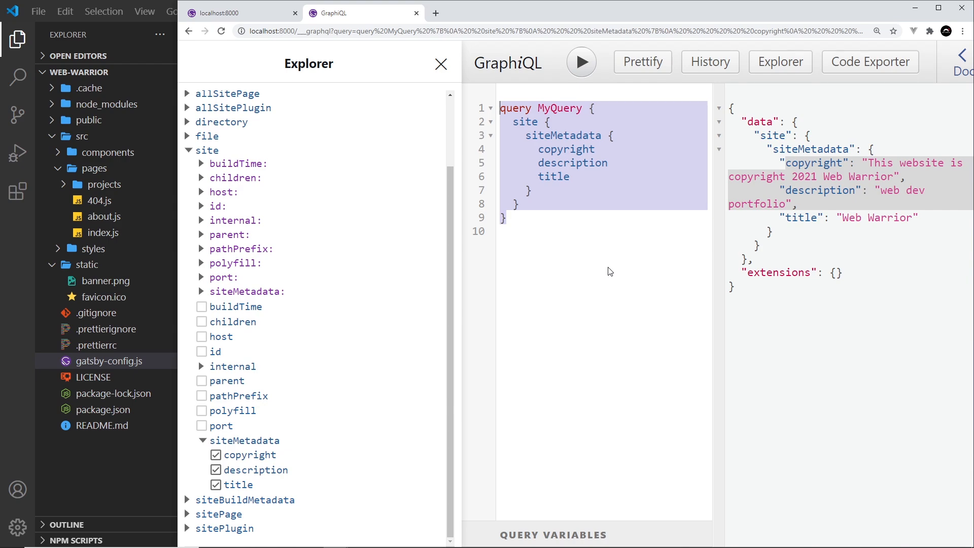
pyautogui.moveTo(103, 217)
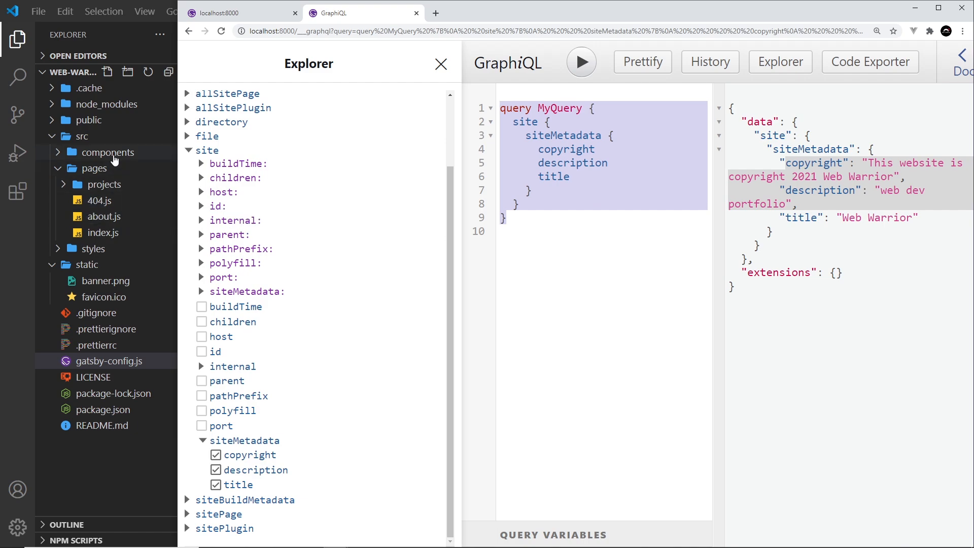
pyautogui.moveTo(111, 152)
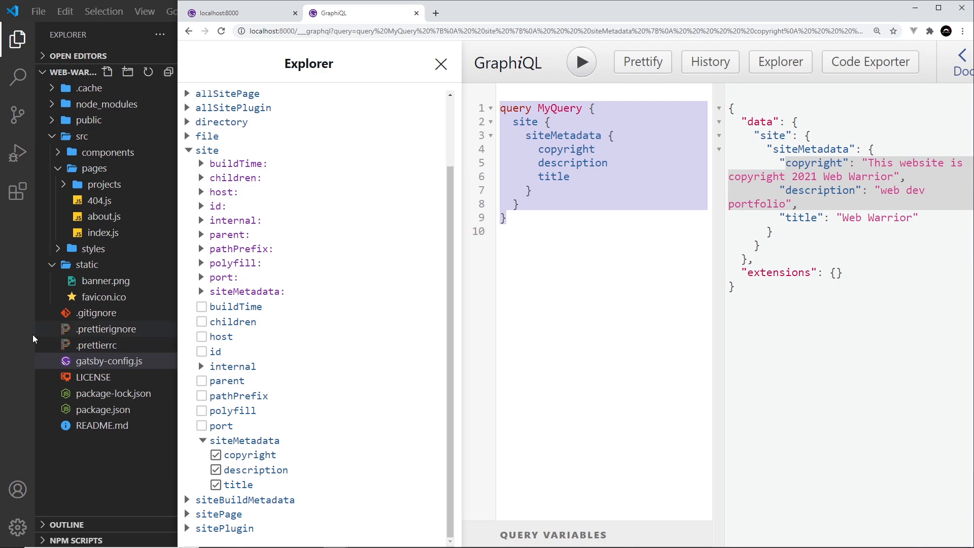
# In index.js write export const query = graphql`` with graphql auto-imported from gatsby
pyautogui.click(101, 233)
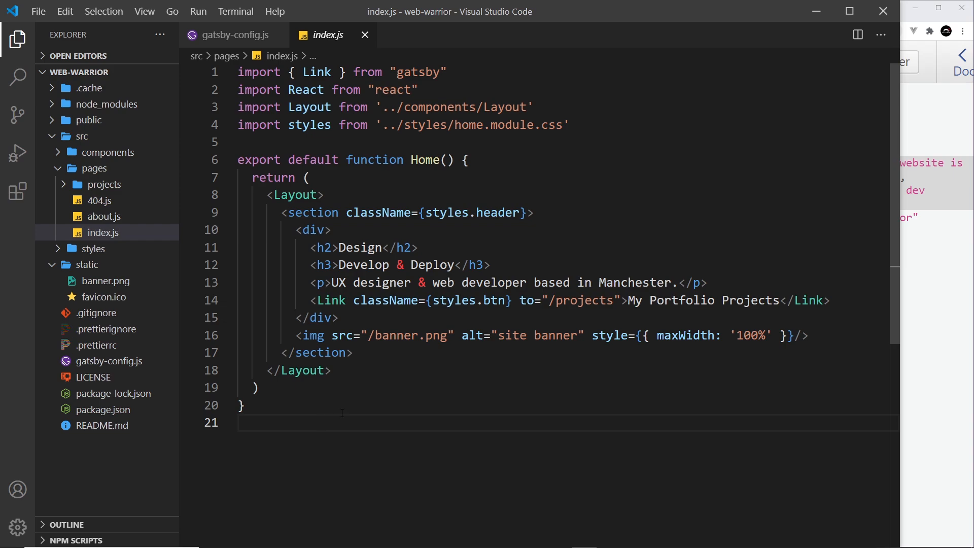
pyautogui.write('export')
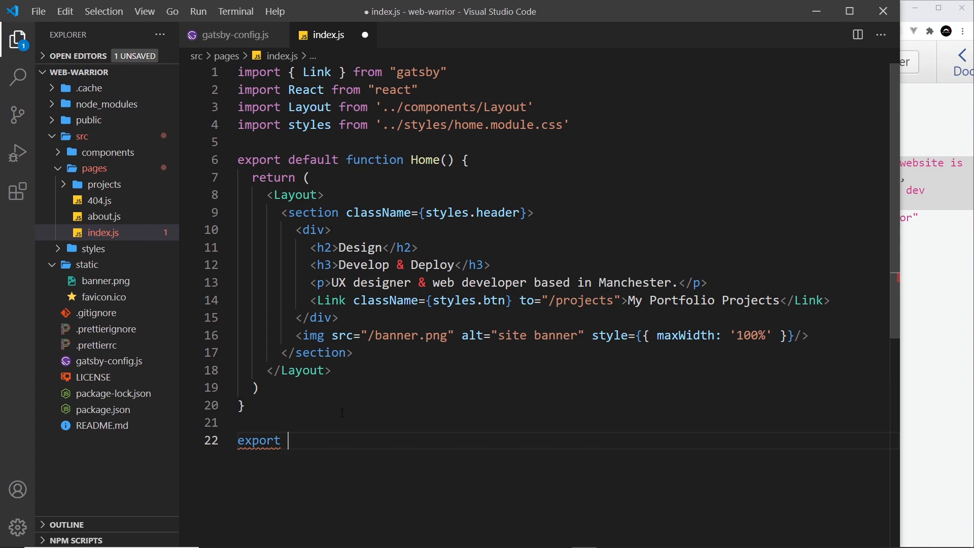
pyautogui.write('const')
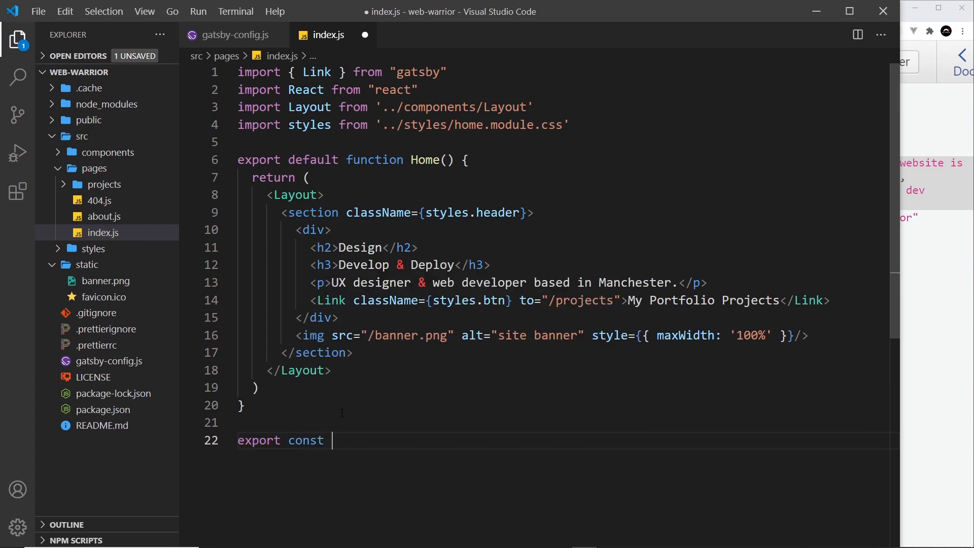
pyautogui.write('query =')
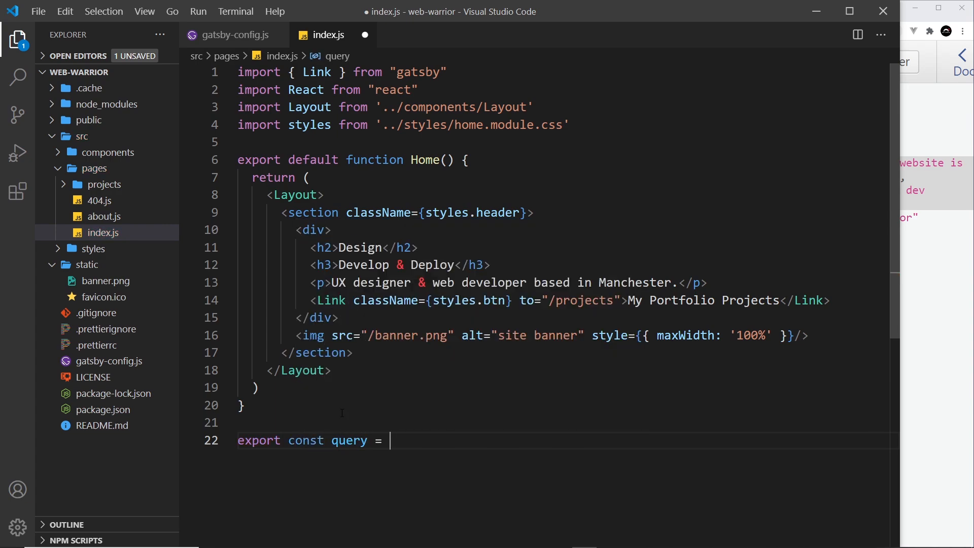
pyautogui.write('gra')
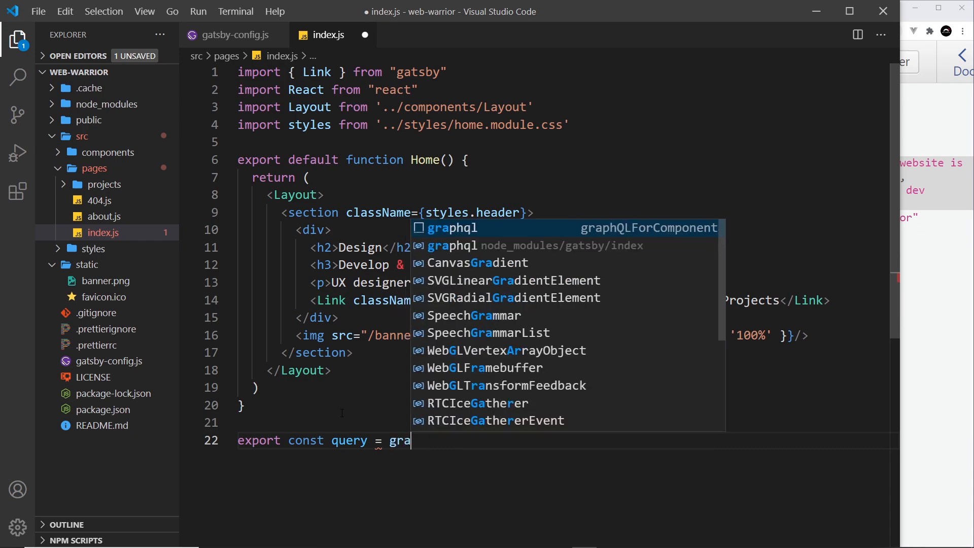
pyautogui.write('phql')
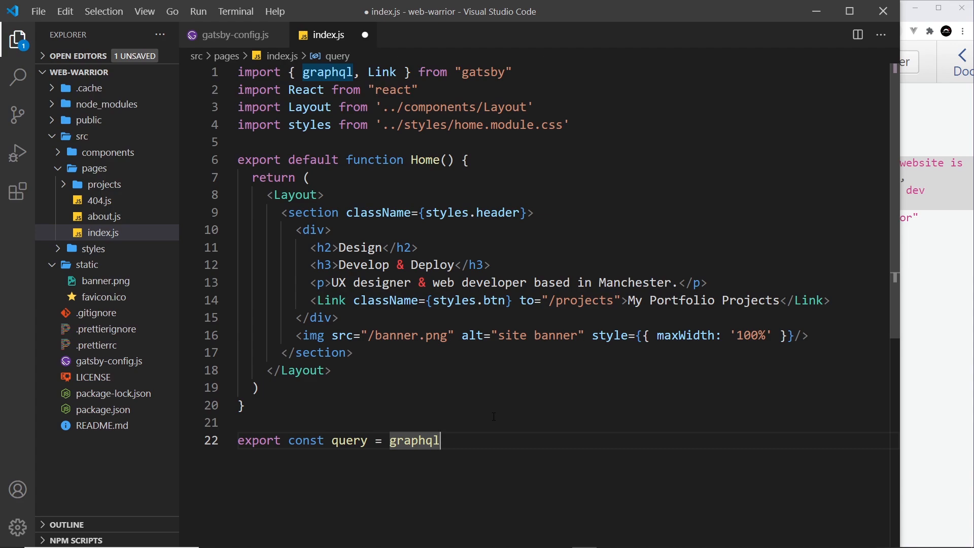
pyautogui.write('``')
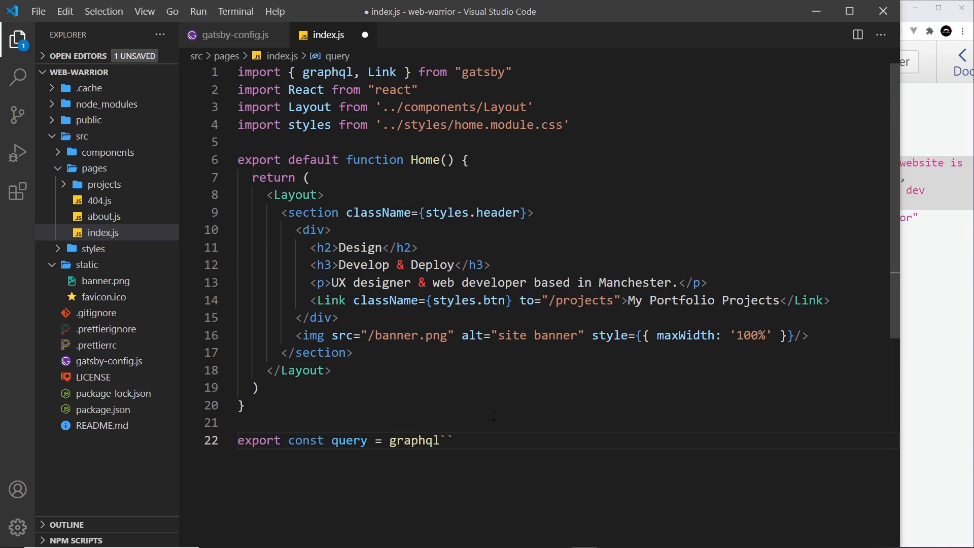
# Paste the query into the template, rename MyQuery to SiteInfo and delete the copyright field
pyautogui.press('Enter')
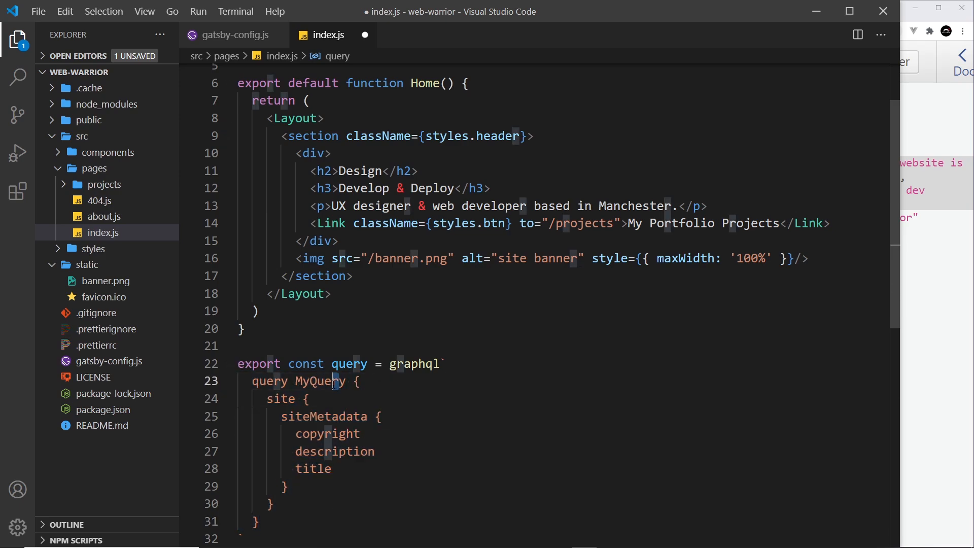
pyautogui.doubleClick(322, 380)
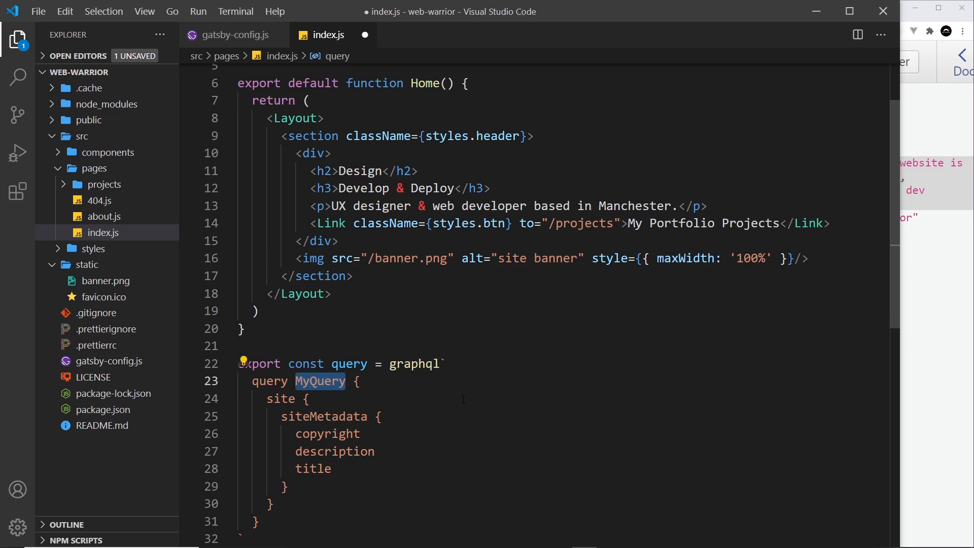
pyautogui.write('SiteInfo')
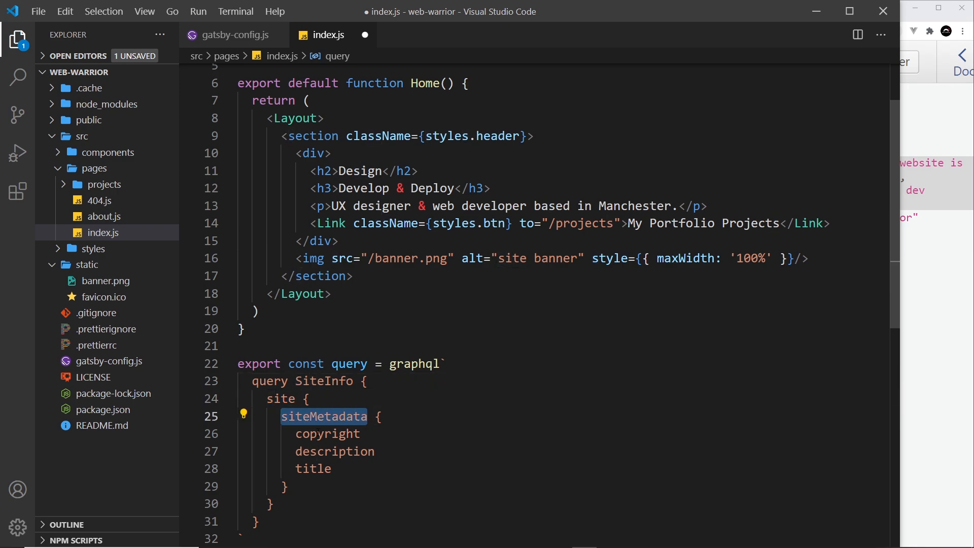
pyautogui.click(334, 468)
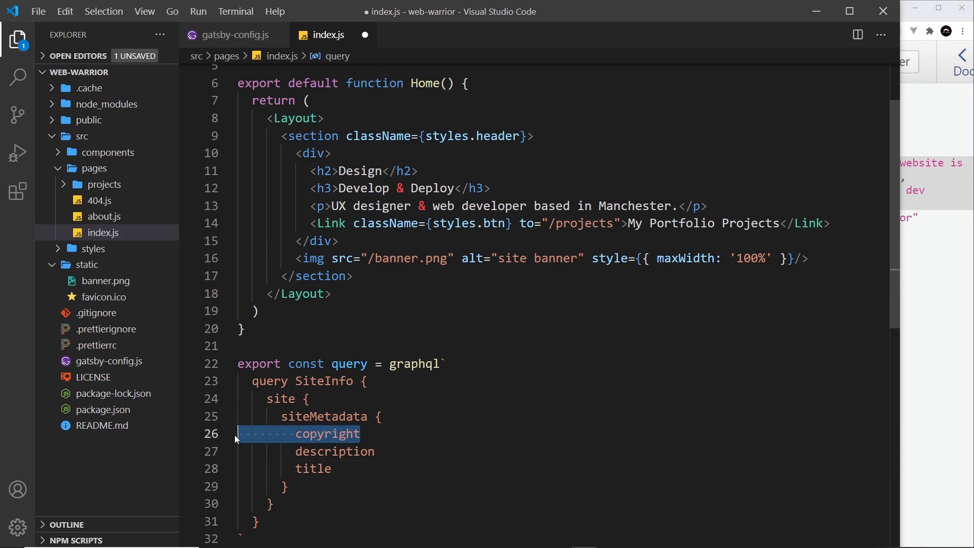
pyautogui.press('Delete')
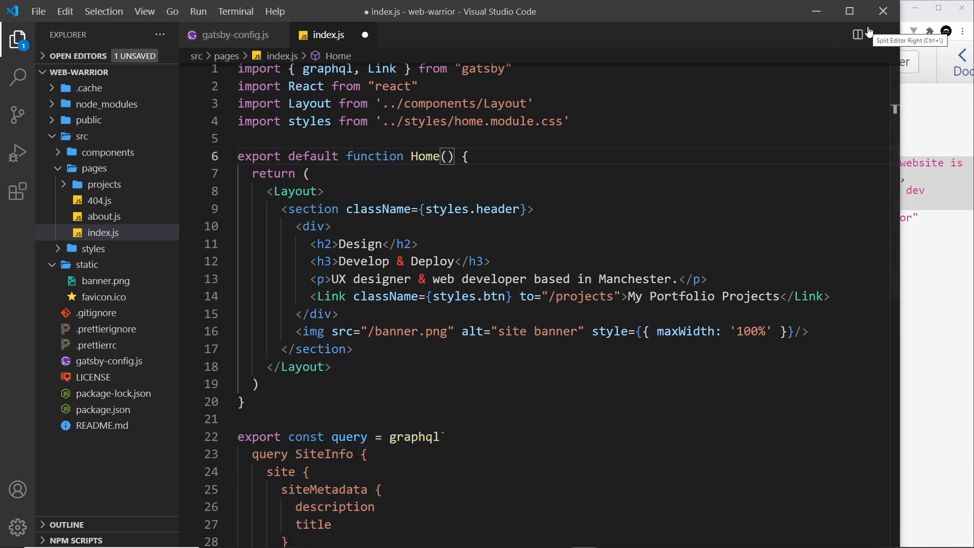
# Give the Home function a destructured { data } parameter instead of props
pyautogui.write('props')
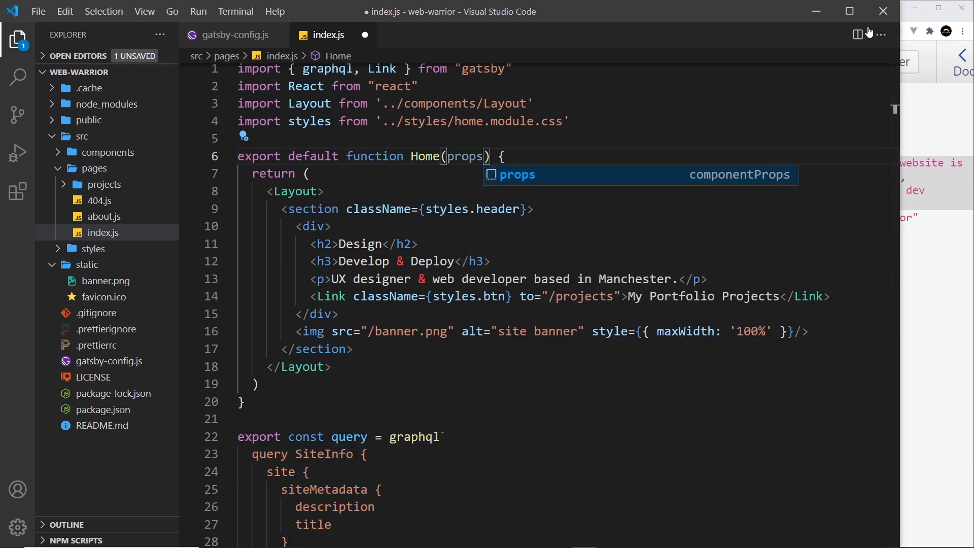
pyautogui.press('Backspace')
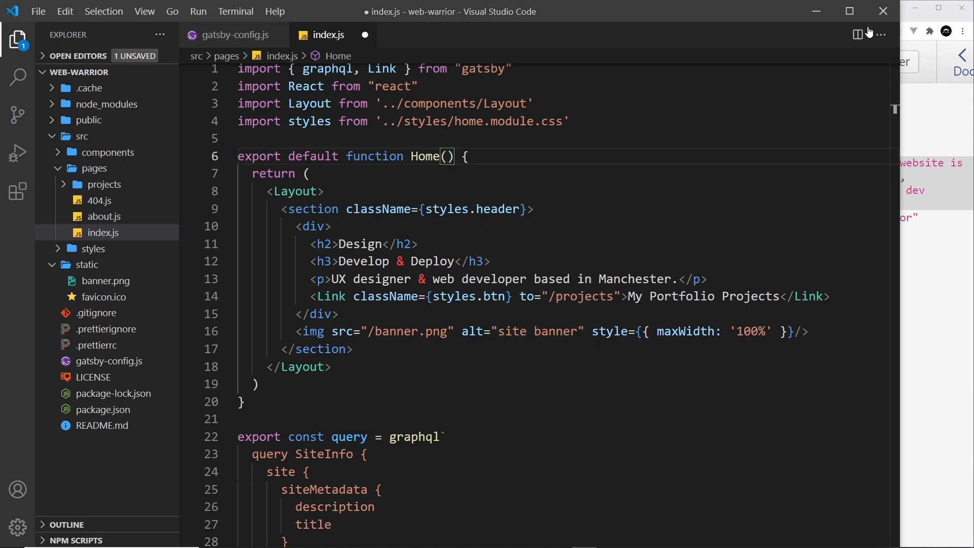
pyautogui.write('{}')
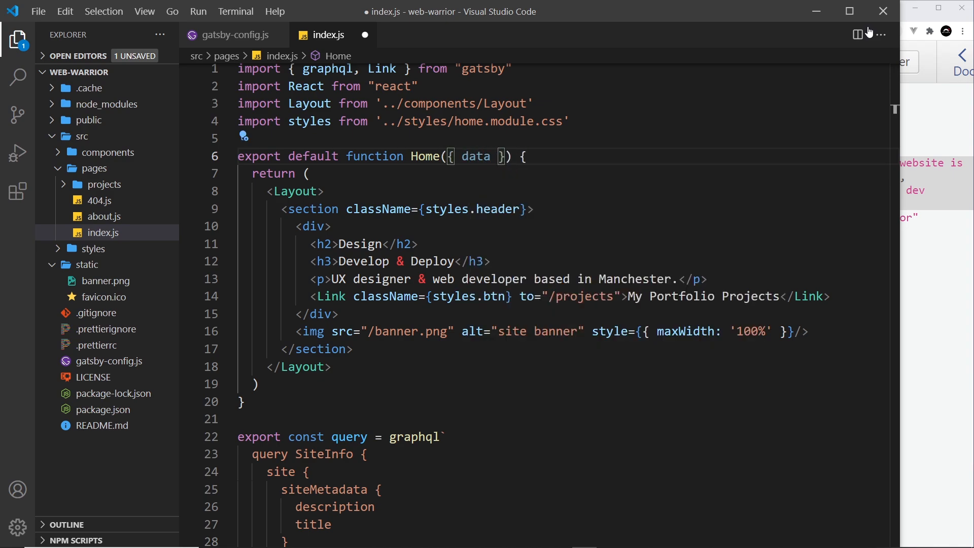
pyautogui.doubleClick(281, 436)
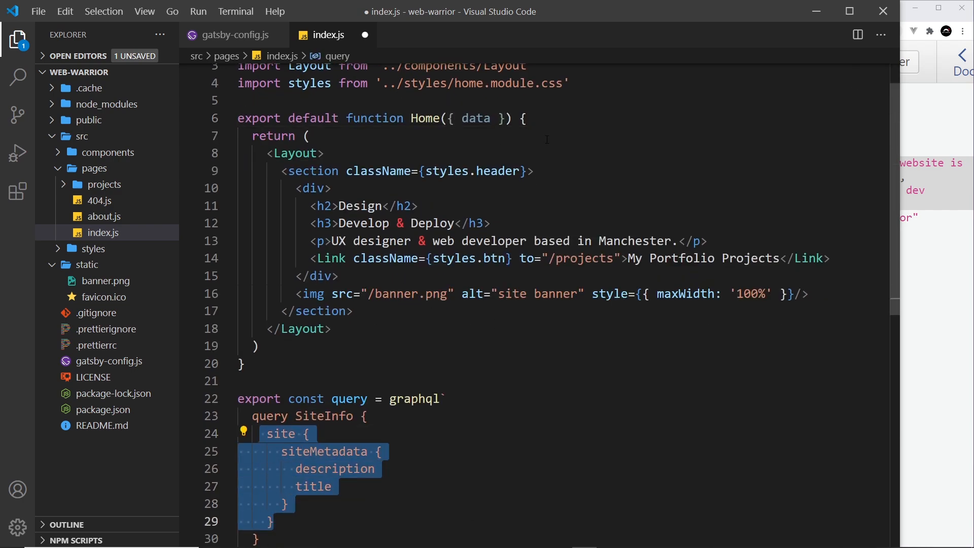
# Add console.log(data) inside the Home function
pyautogui.click(525, 118)
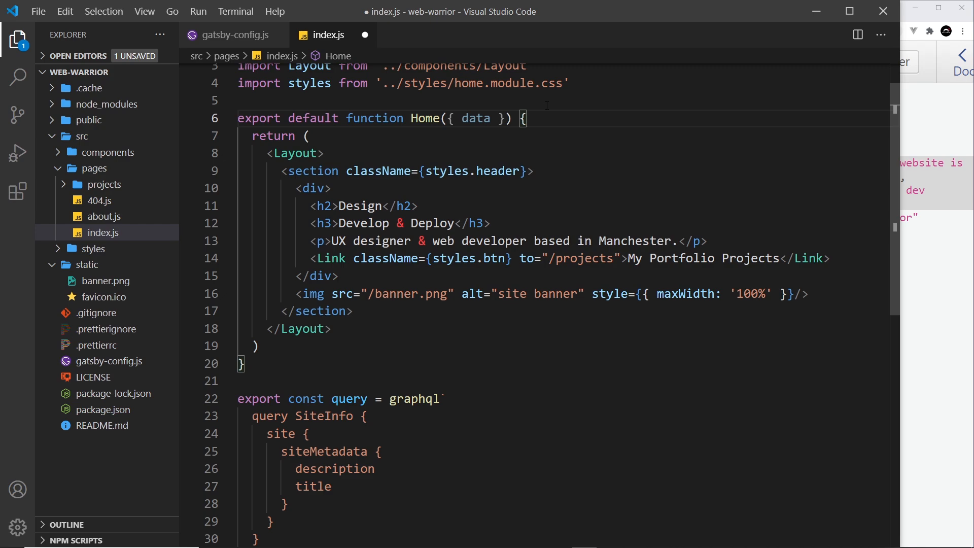
pyautogui.write('console.log(')
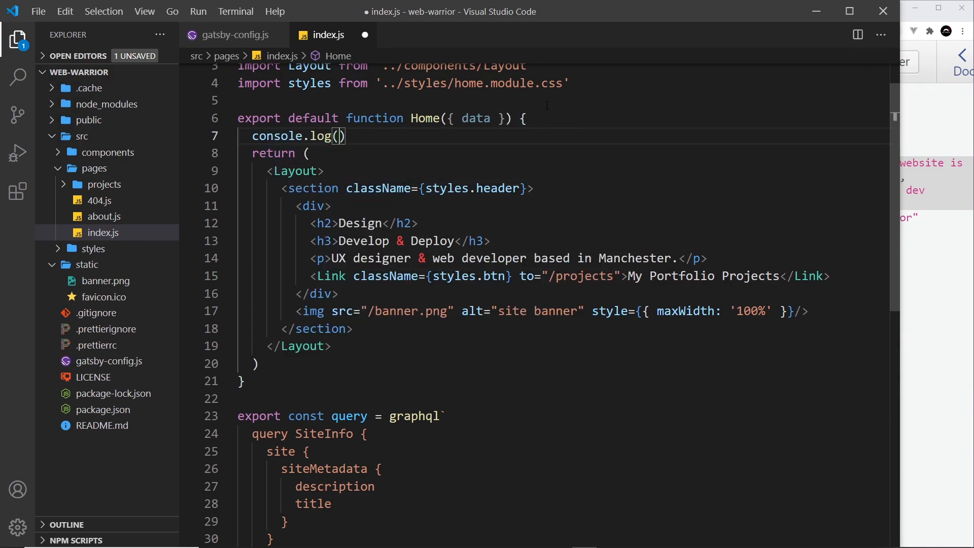
pyautogui.write('data')
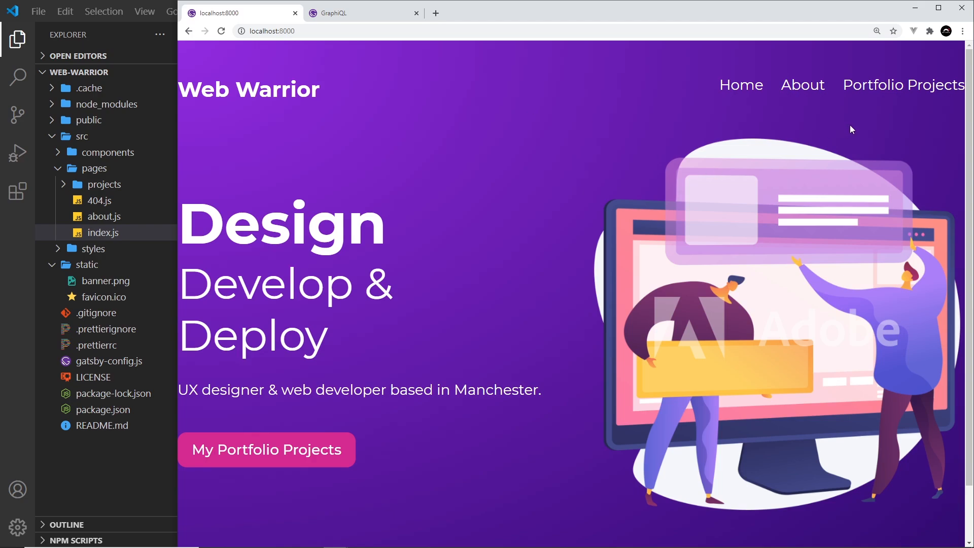
# In Chrome dev tools Console, expand the logged object down to site.siteMetadata
pyautogui.press('F12')
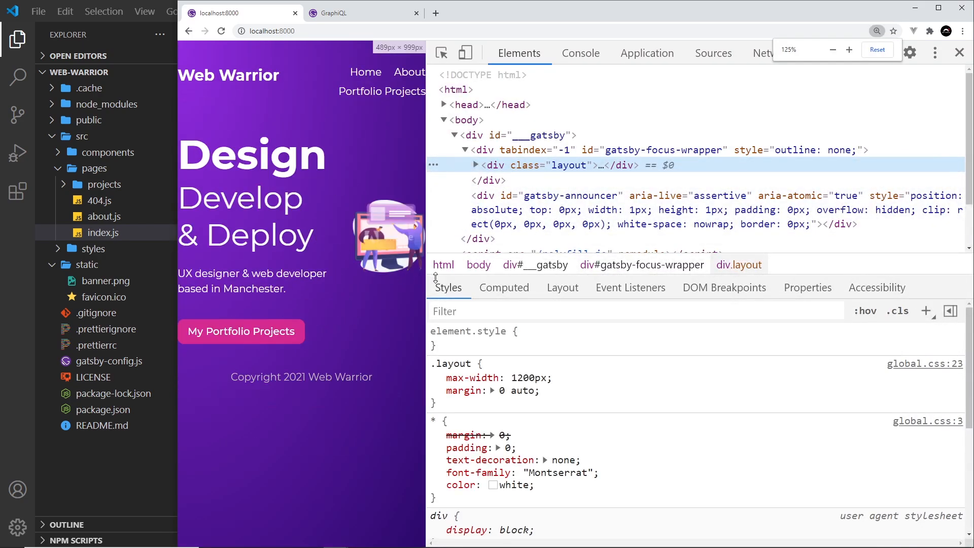
pyautogui.click(579, 53)
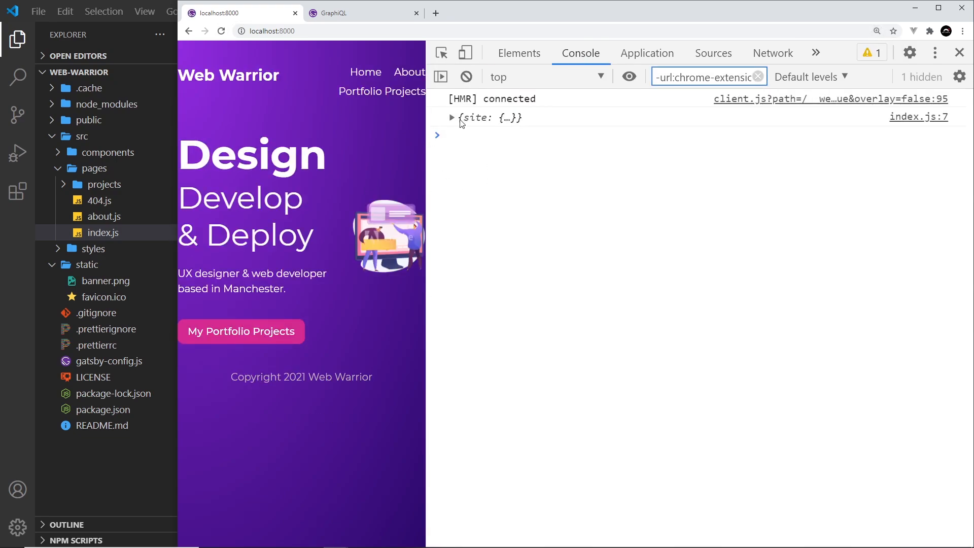
pyautogui.click(452, 117)
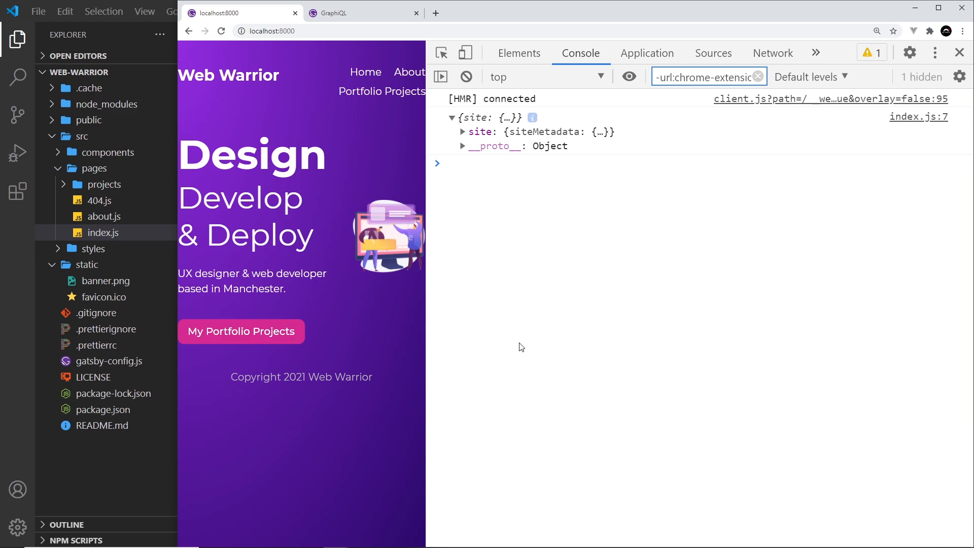
pyautogui.moveTo(489, 140)
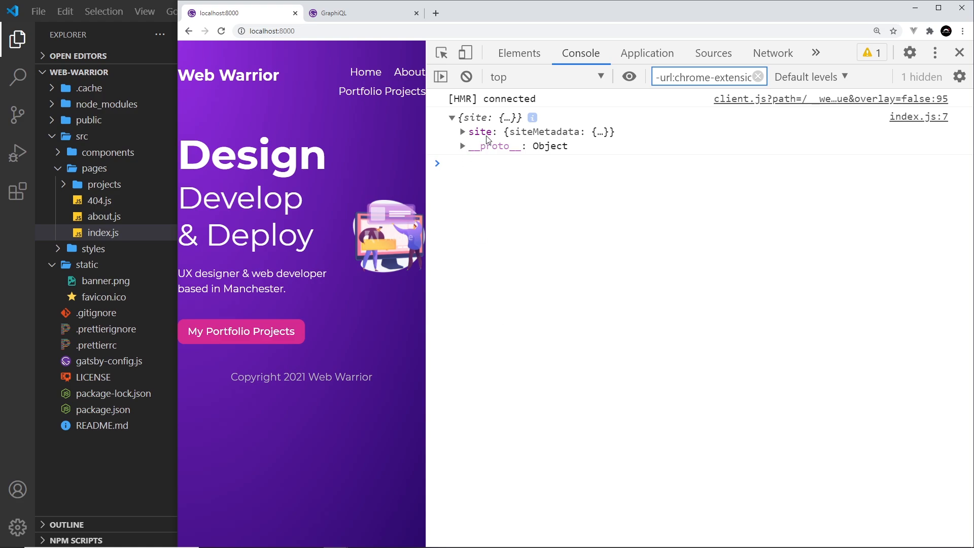
pyautogui.click(463, 132)
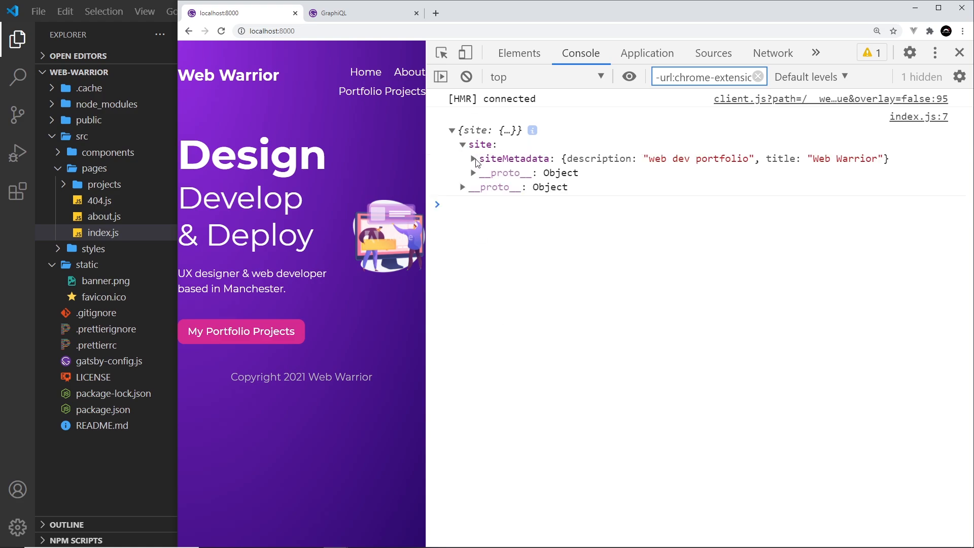
pyautogui.click(472, 158)
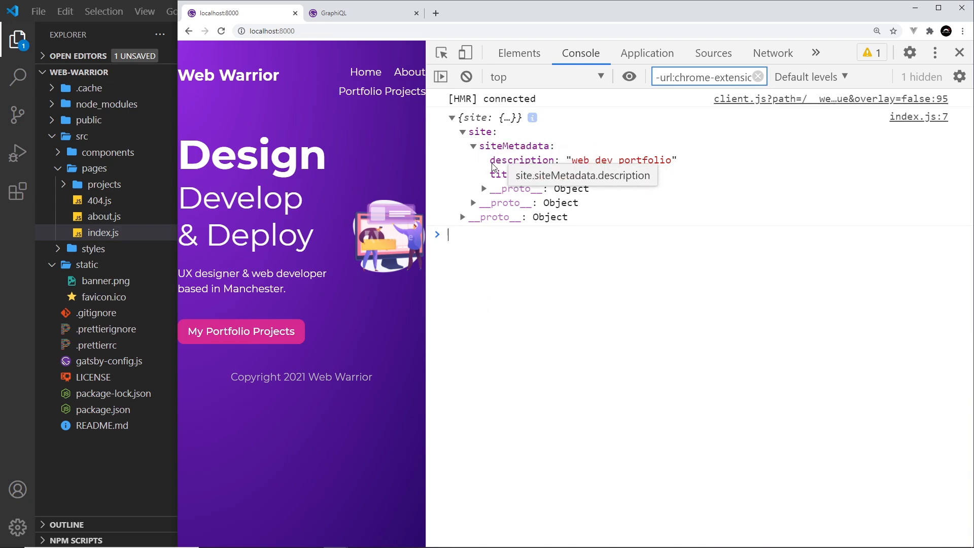
pyautogui.moveTo(471, 177)
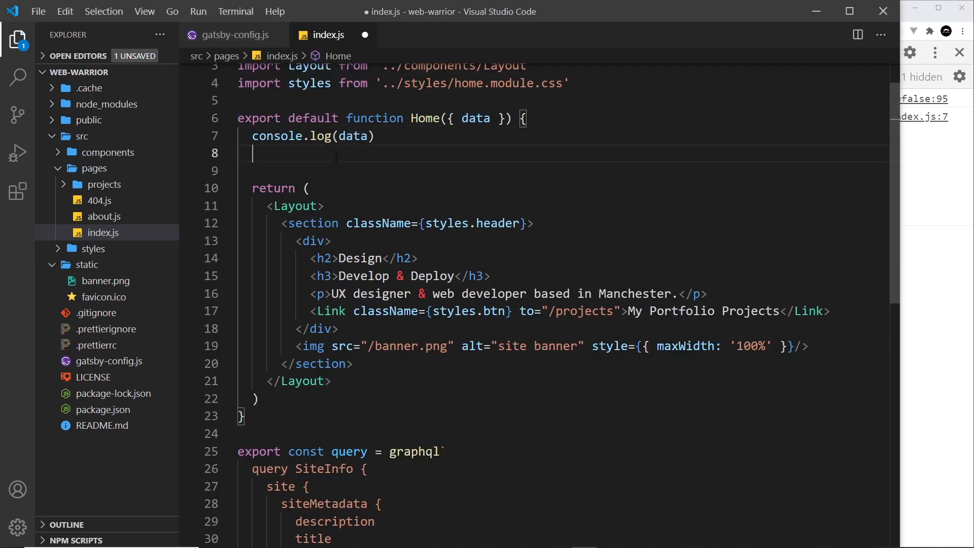
# Destructure { title, description } from data.site.siteMetdata in Home
pyautogui.write('const { title,')
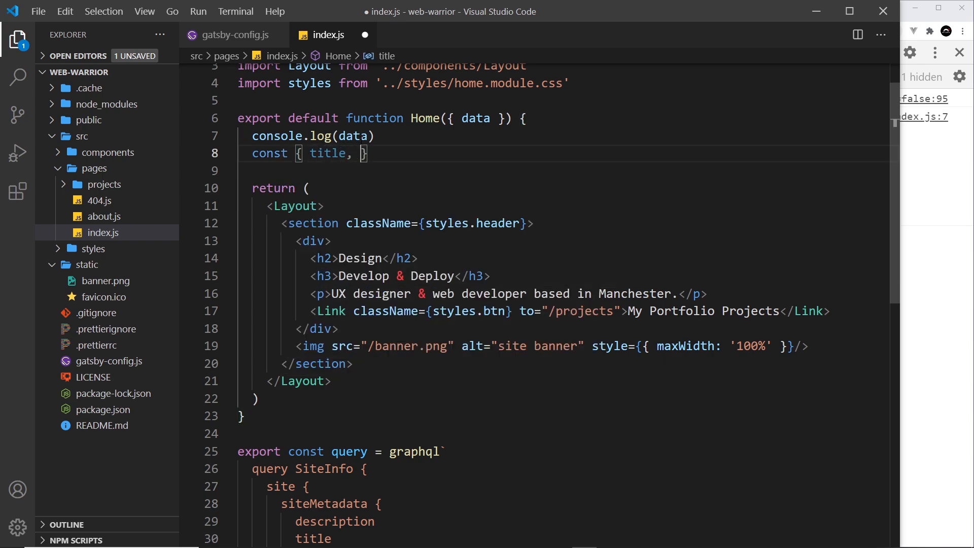
pyautogui.write('descripti')
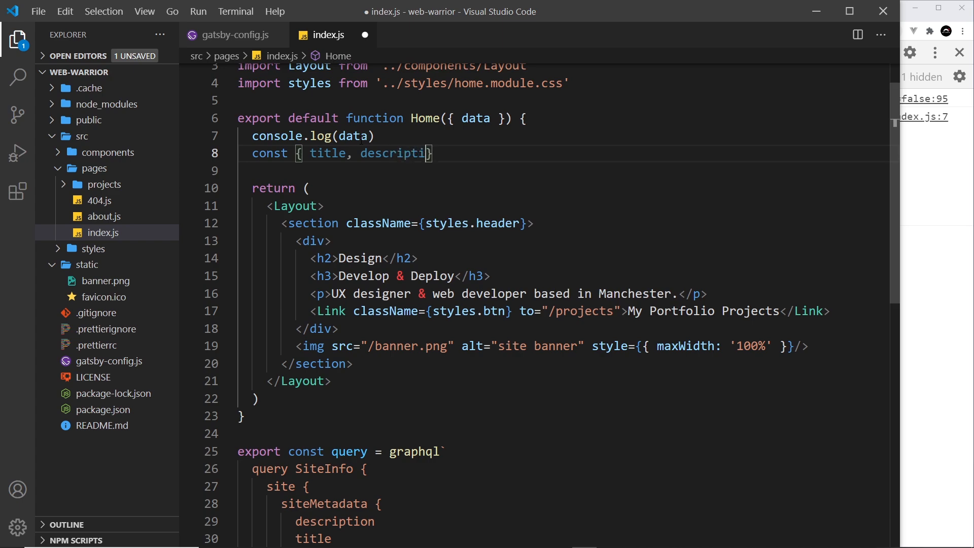
pyautogui.write('on')
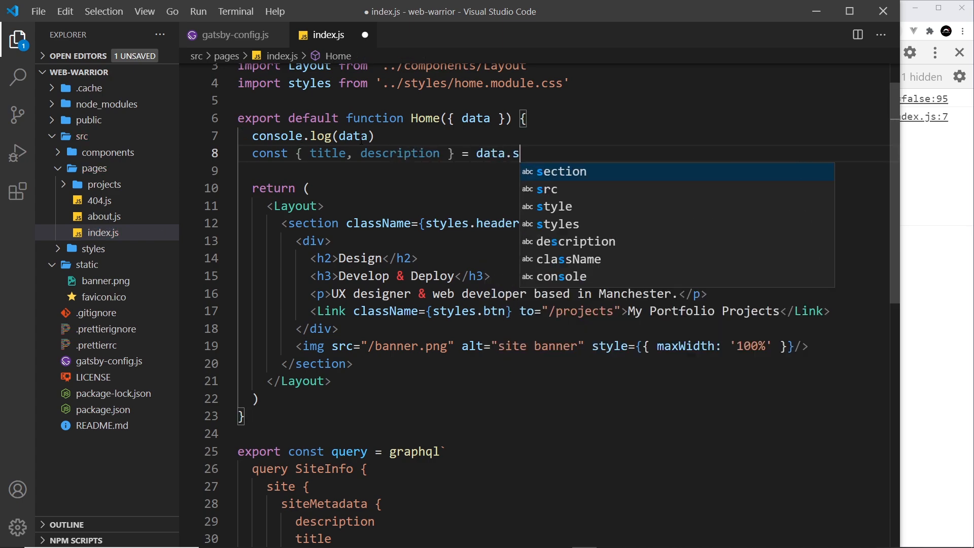
pyautogui.write('ite.si')
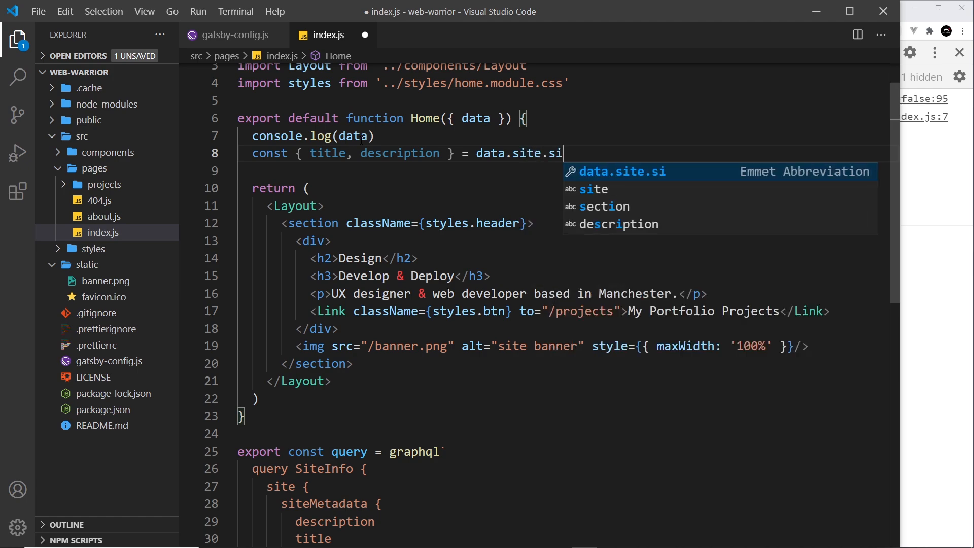
pyautogui.write('teMetdata')
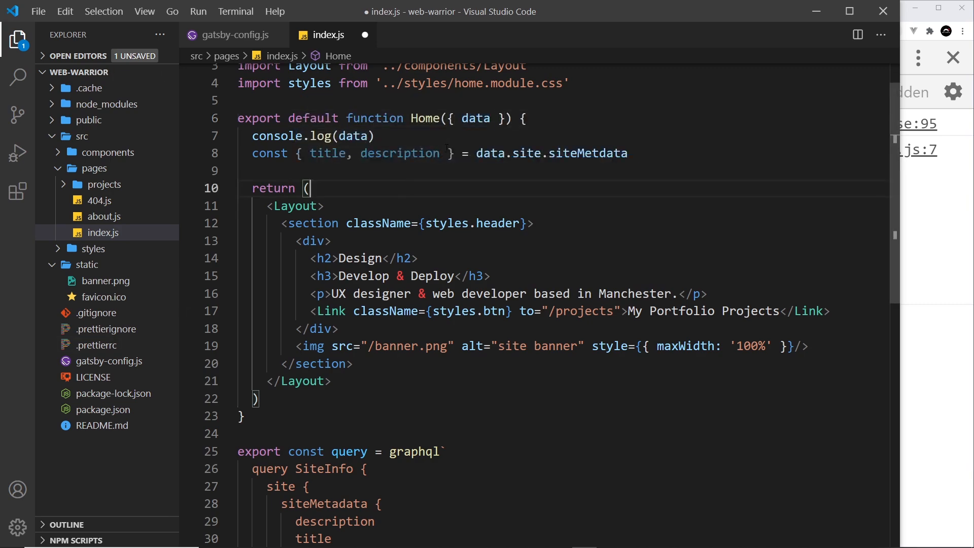
# Render a <p>{ title } - { description }</p> below the banner image and save
pyautogui.doubleClick(328, 153)
pyautogui.write('<p>{ title } - { description }</p>')
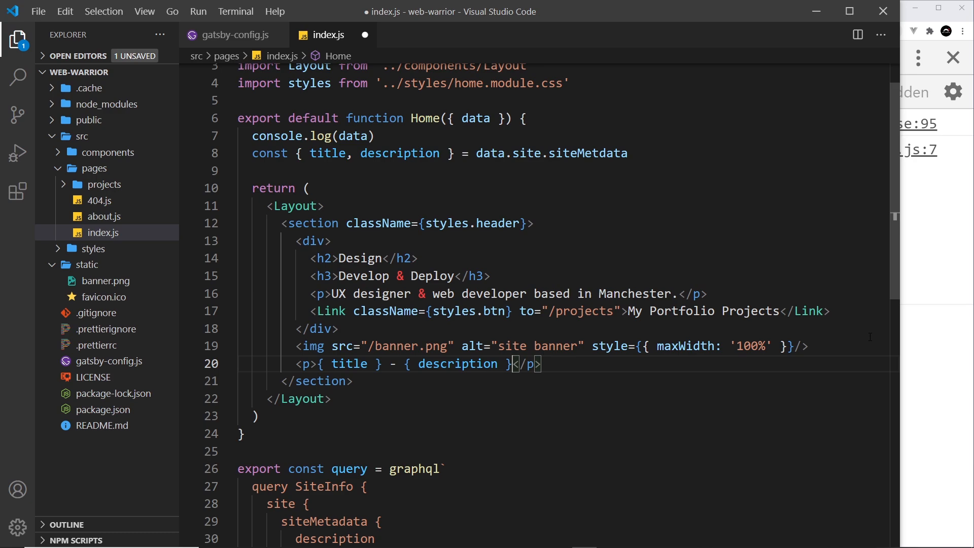
pyautogui.press('ctrl+s')
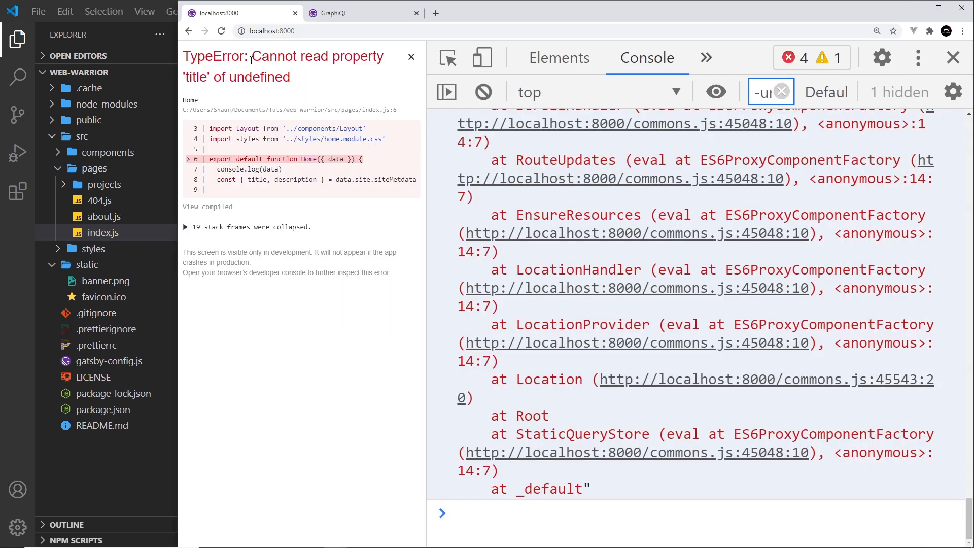
pyautogui.moveTo(9, 324)
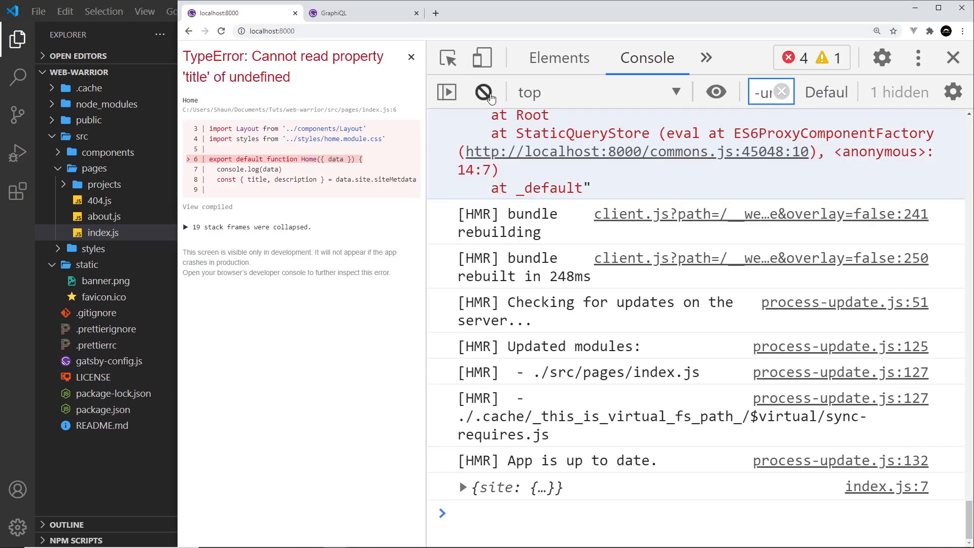
# Clear the console, dismiss the TypeError overlay and view the Web Warrior - web dev portfolio paragraph
pyautogui.click(483, 92)
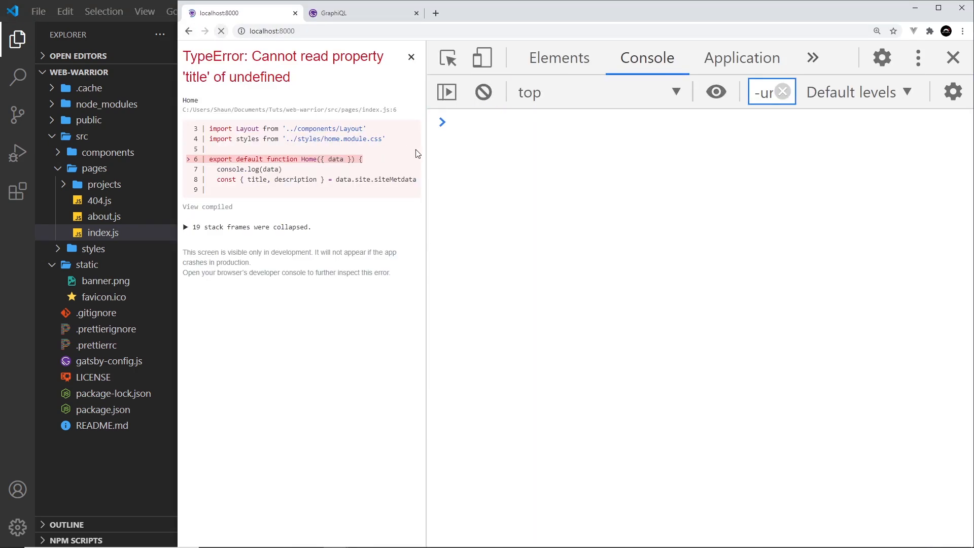
pyautogui.click(221, 30)
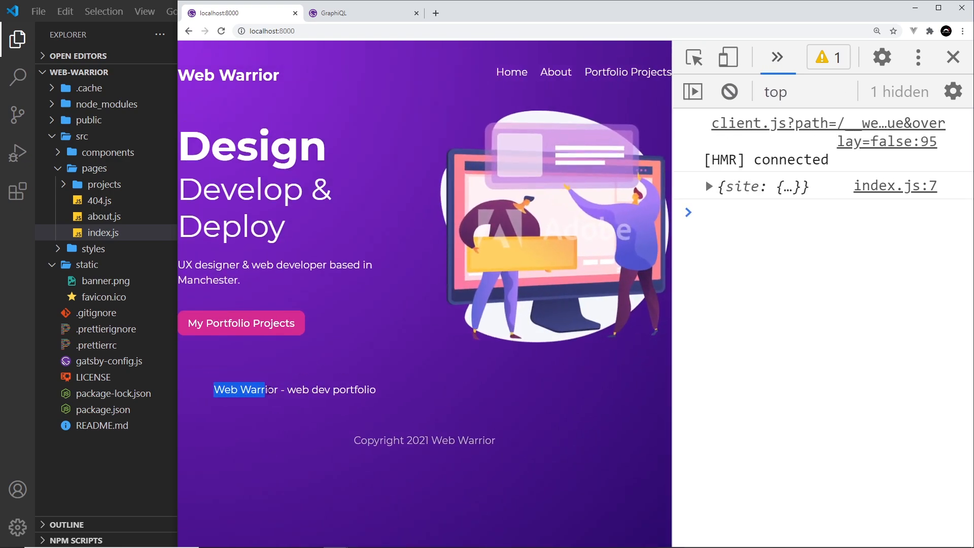
pyautogui.click(253, 416)
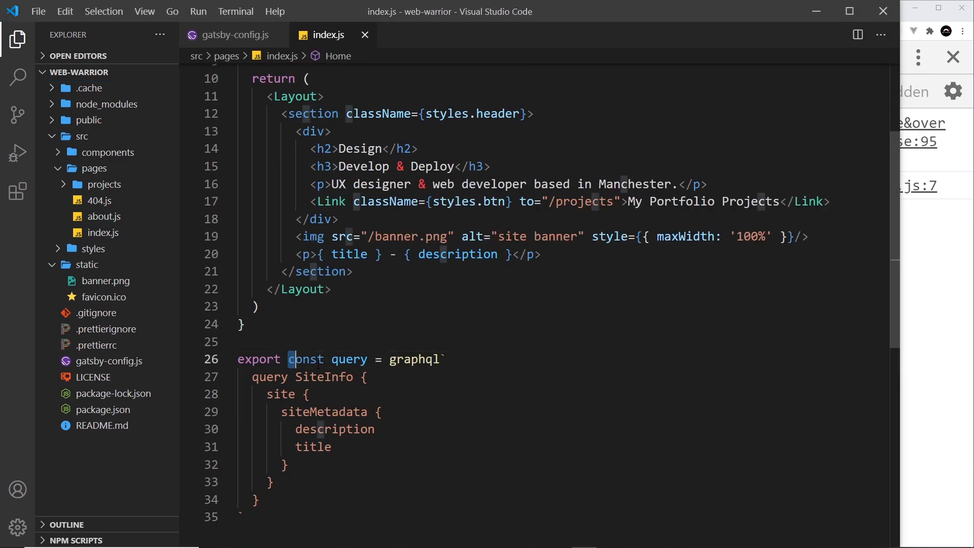
# Review the graphql import and SiteInfo query export in index.js
pyautogui.doubleClick(413, 359)
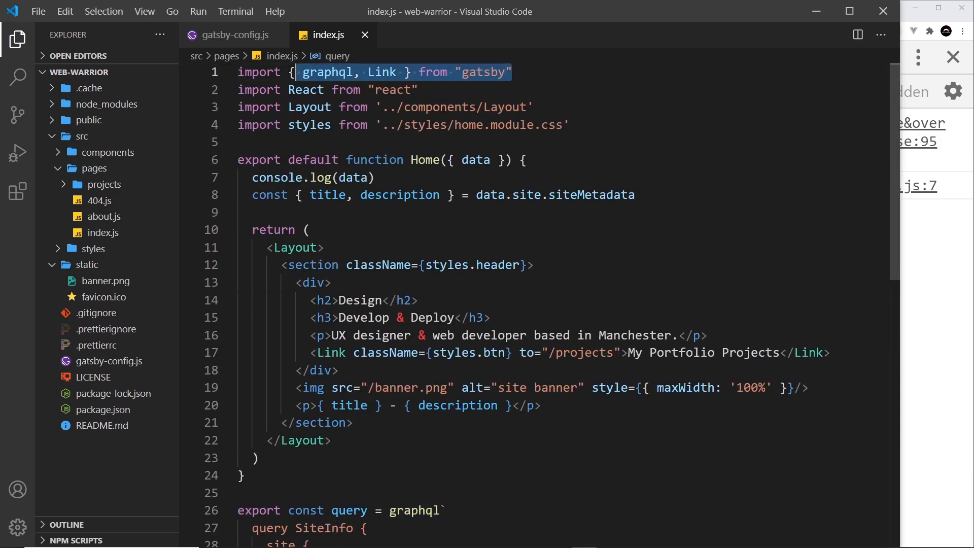
pyautogui.scroll(-3)
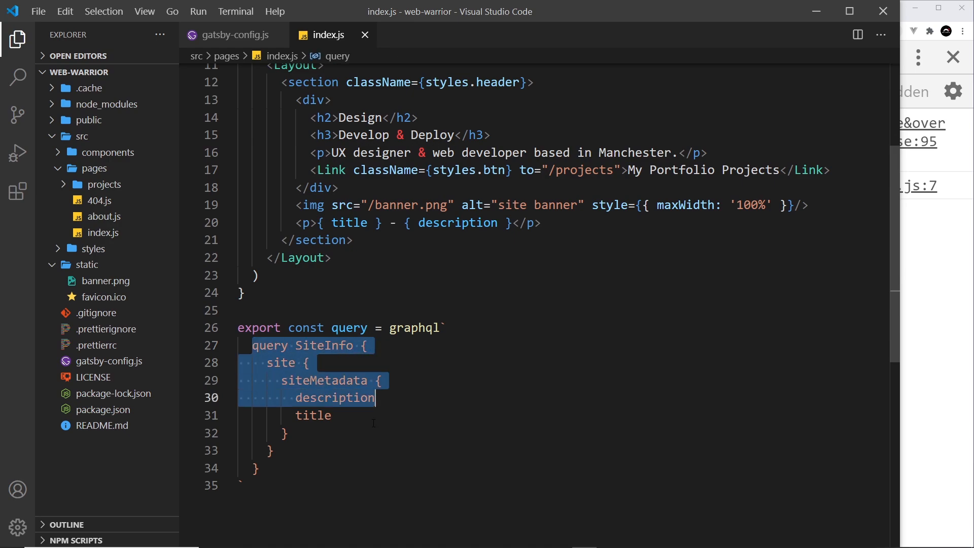
pyautogui.click(442, 328)
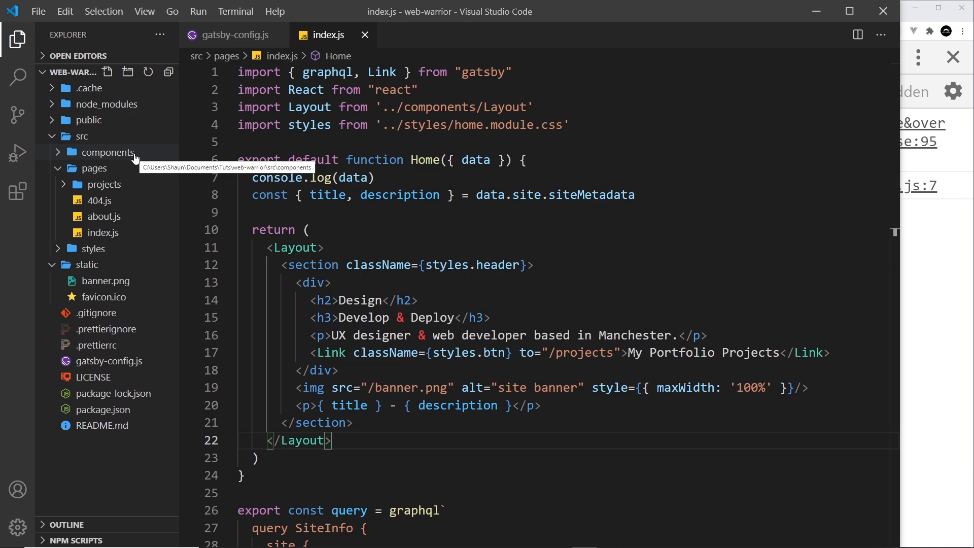
# Expand the components folder to list Layout.js and Navbar.js
pyautogui.click(108, 152)
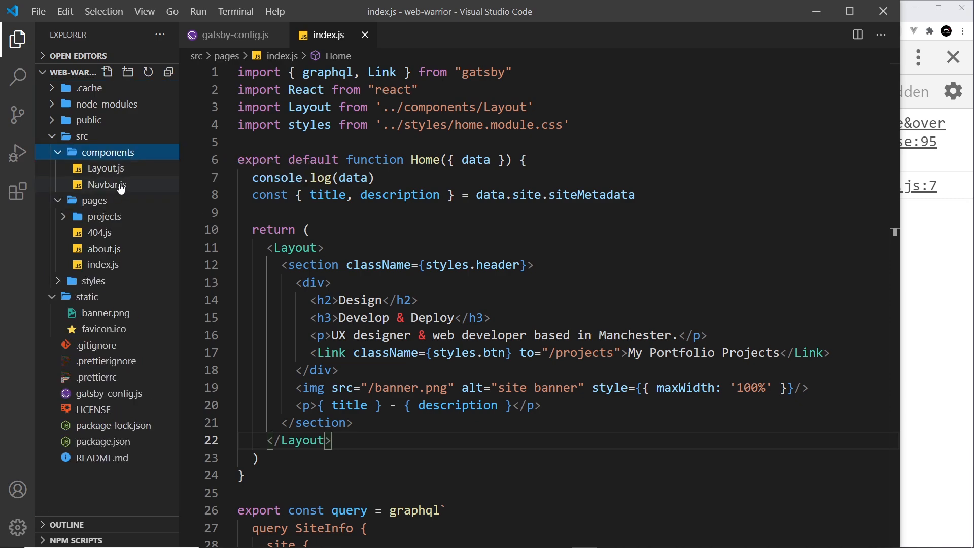
pyautogui.scroll(-3)
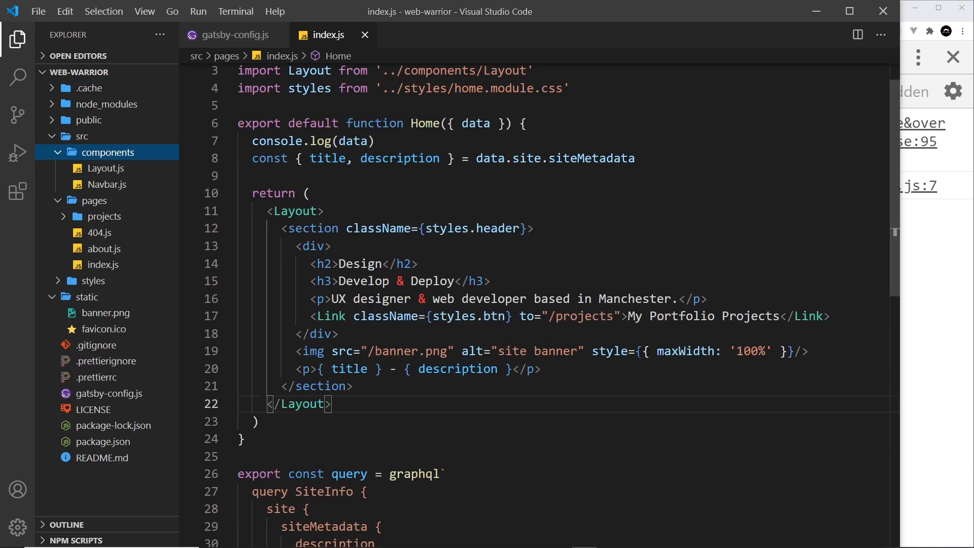